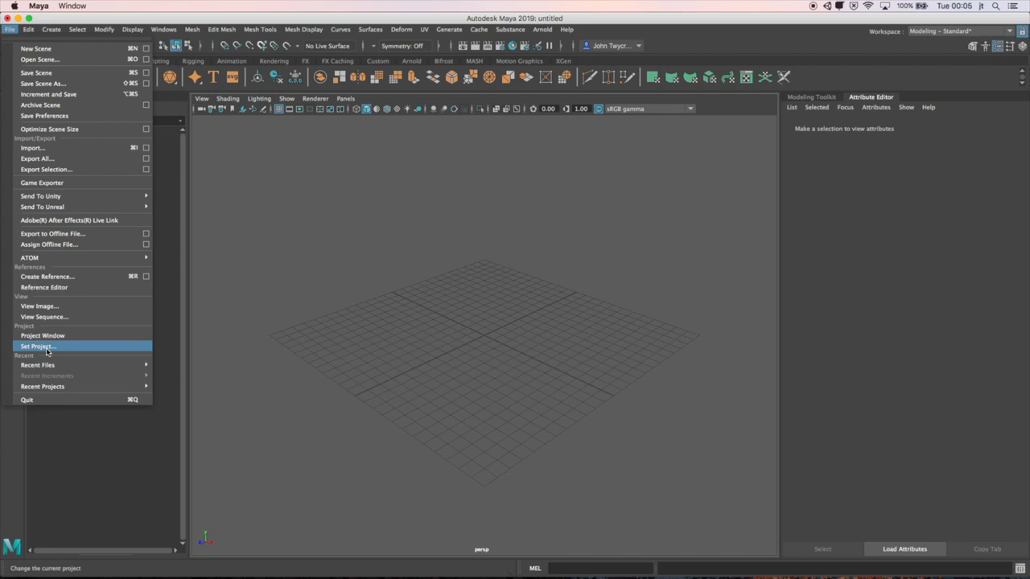
Step: Create a PBS-Maya project folder, set it as the project, and accept default locations
{"action": "left_click", "coordinate": [35, 345]}
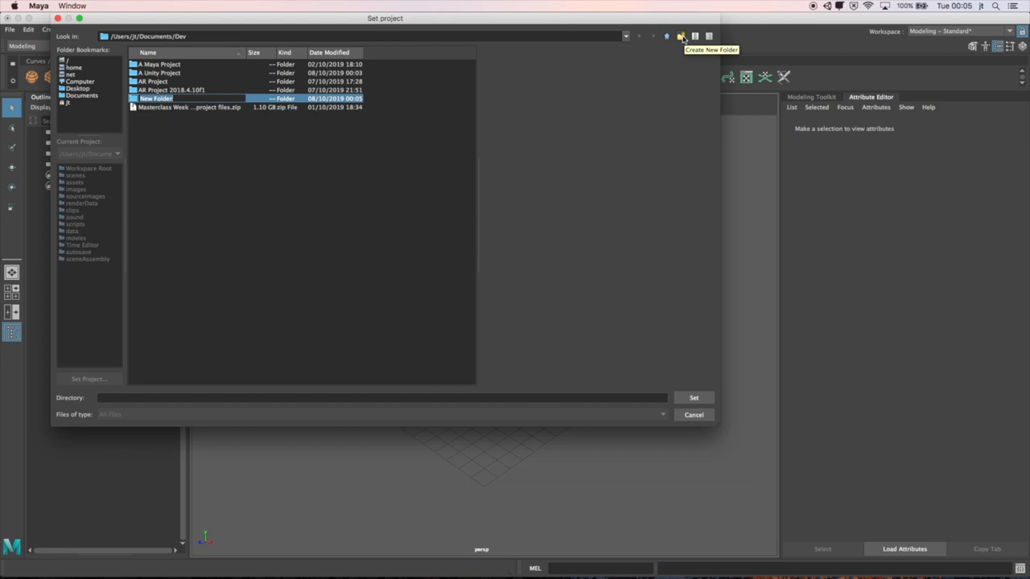
{"action": "type", "text": "PBS-Maya"}
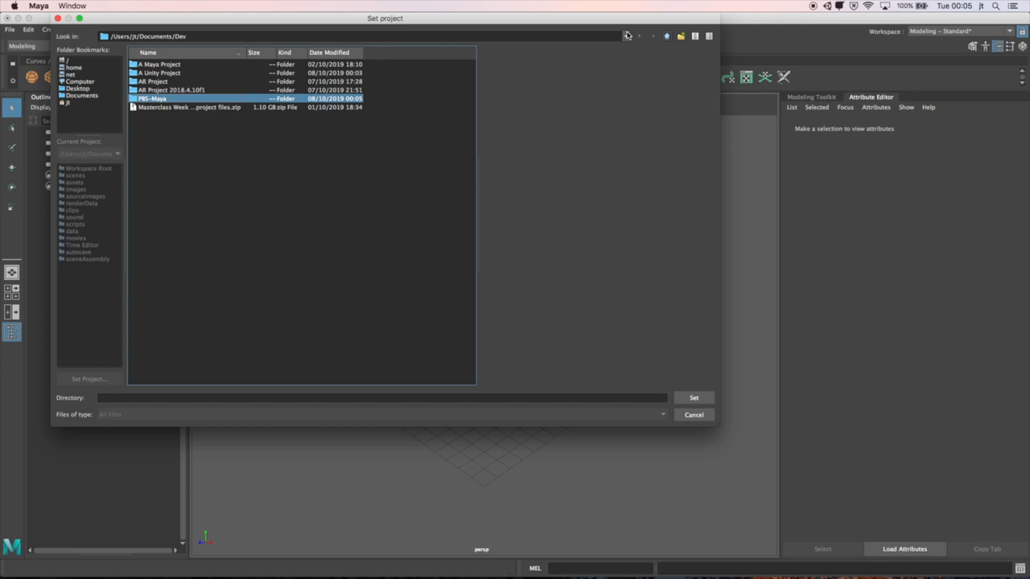
{"action": "double_click", "coordinate": [169, 98]}
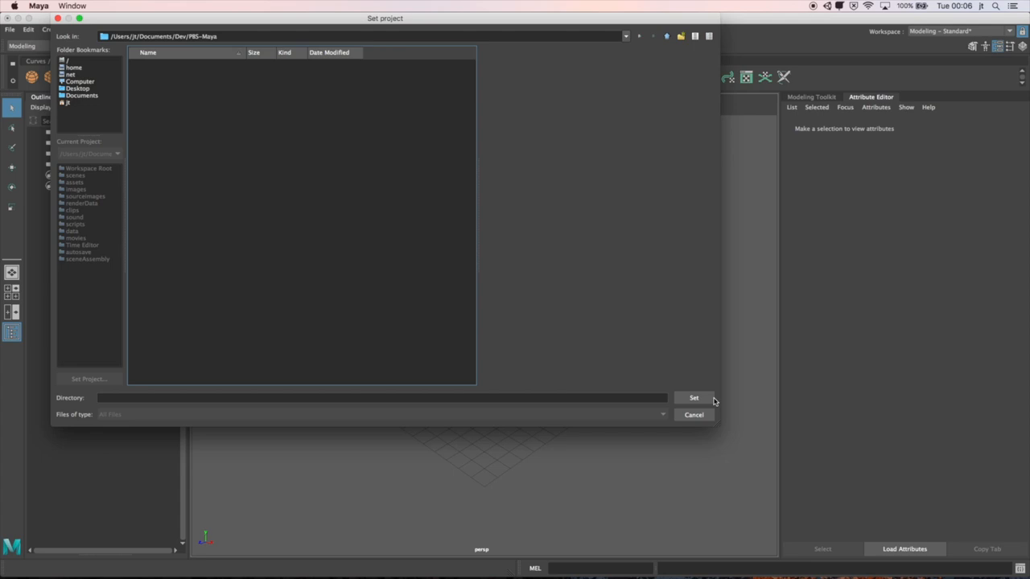
{"action": "left_click", "coordinate": [694, 397]}
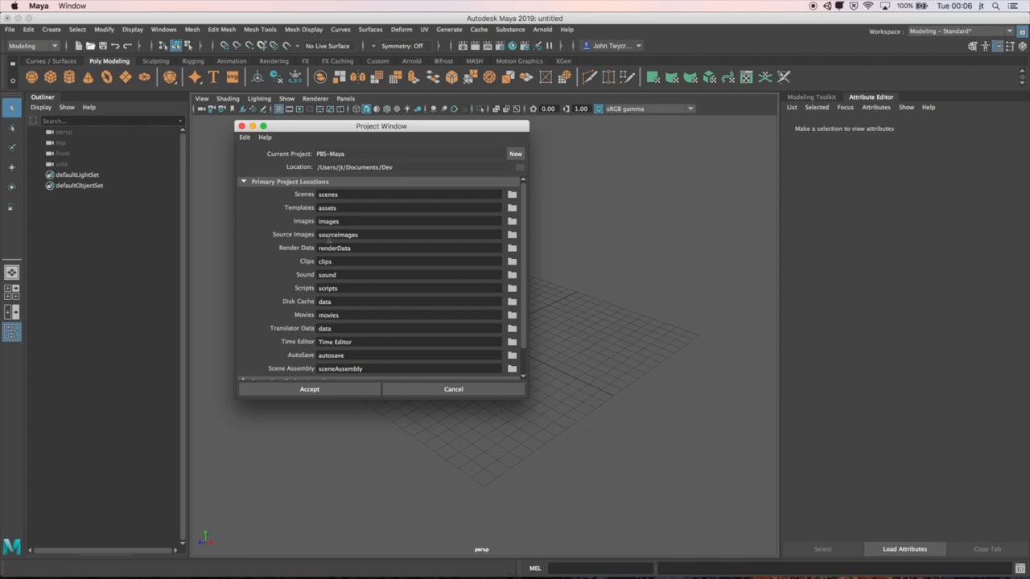
{"action": "left_click", "coordinate": [309, 389]}
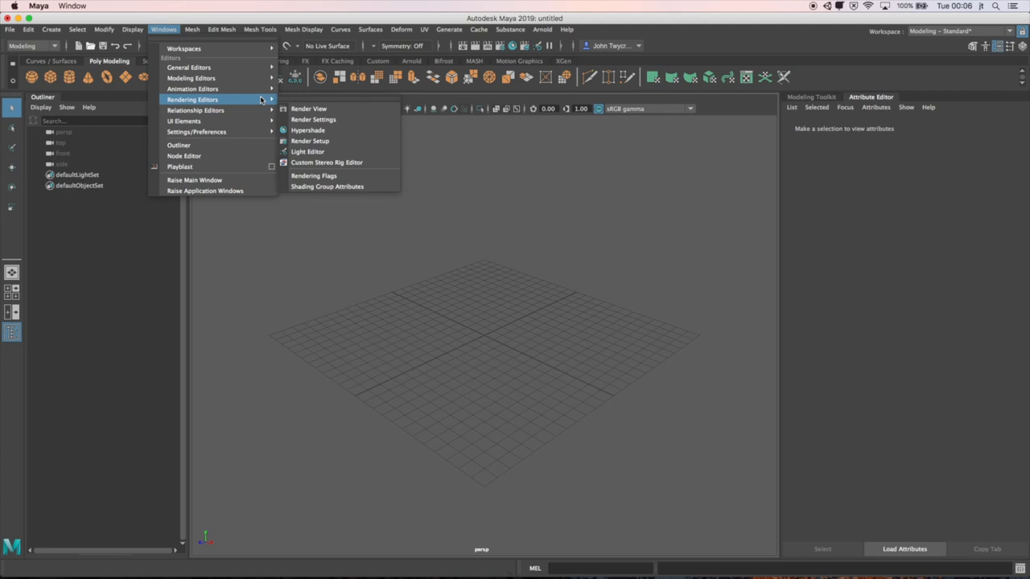
{"action": "mouse_move", "coordinate": [322, 130]}
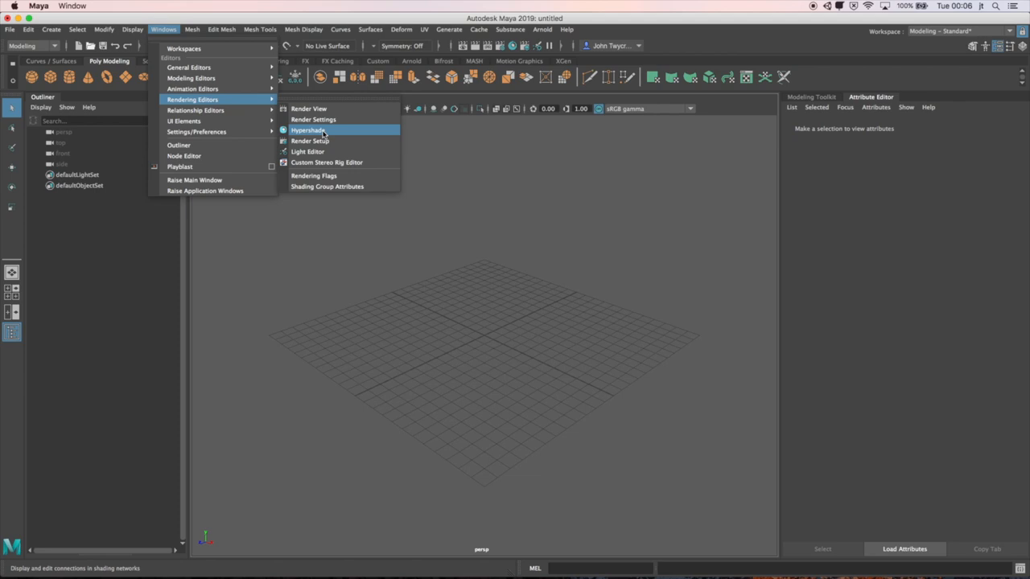
Step: Open Hypershade from Windows > Rendering Editors
{"action": "left_click", "coordinate": [307, 130]}
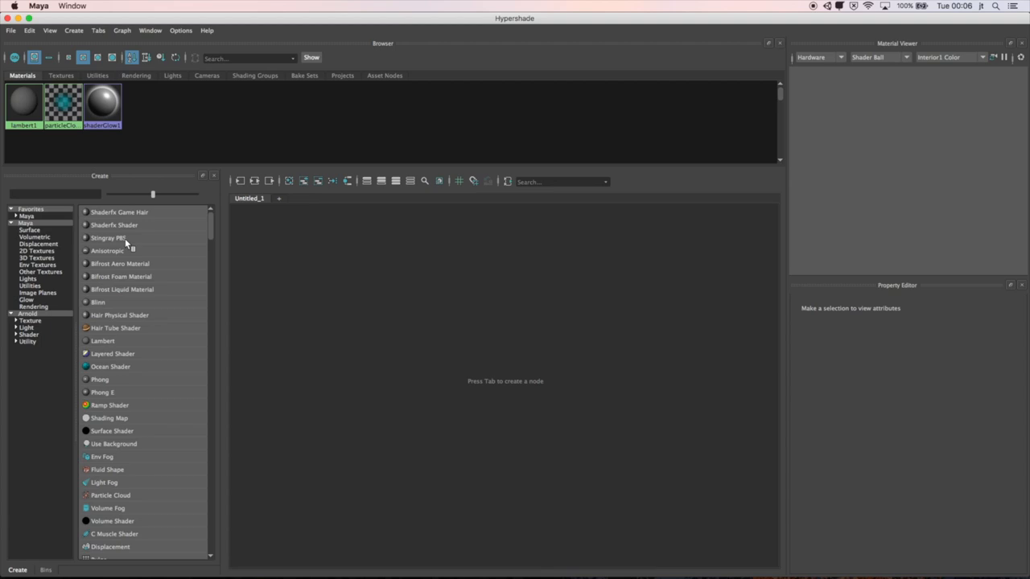
Step: Create a Stingray PBS material and inspect its StingrayPBS1SG shading group
{"action": "left_click", "coordinate": [73, 32]}
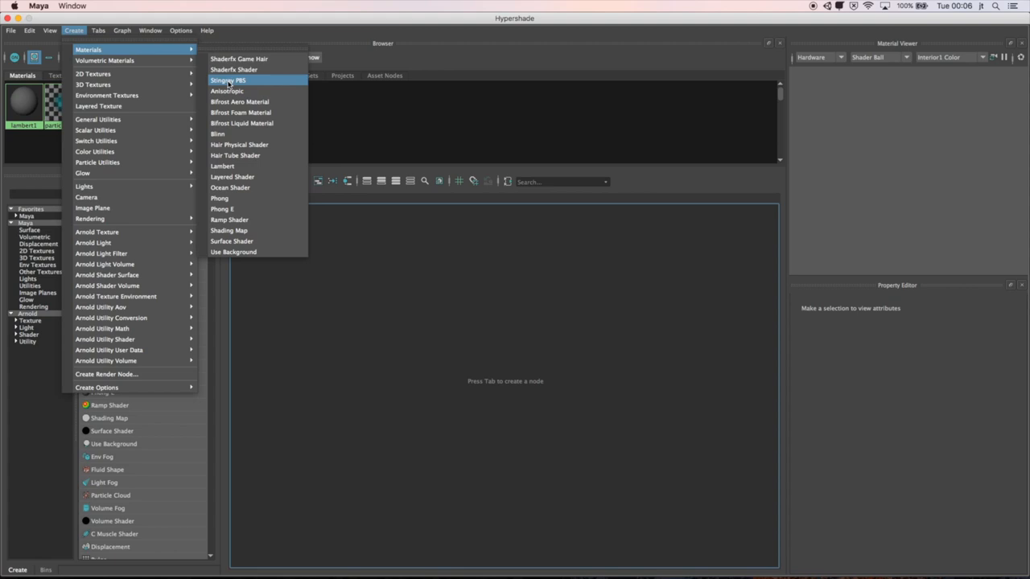
{"action": "left_click", "coordinate": [228, 80]}
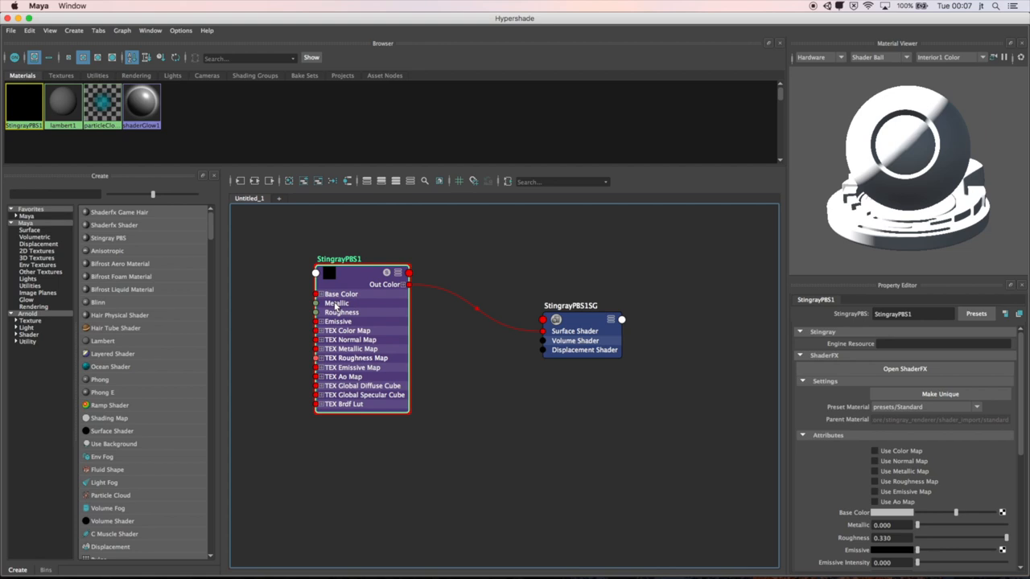
{"action": "left_click", "coordinate": [582, 320]}
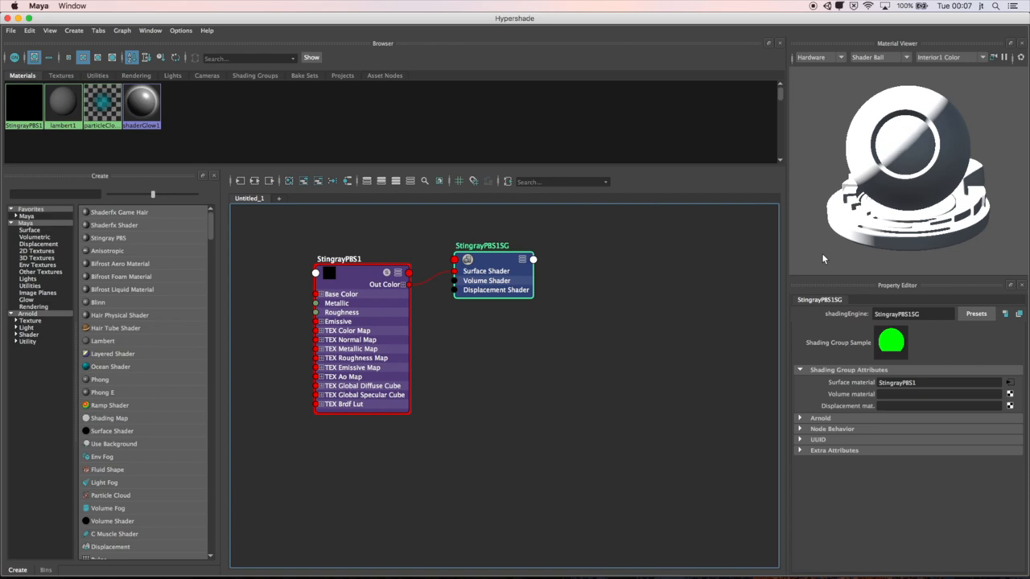
{"action": "mouse_move", "coordinate": [879, 109]}
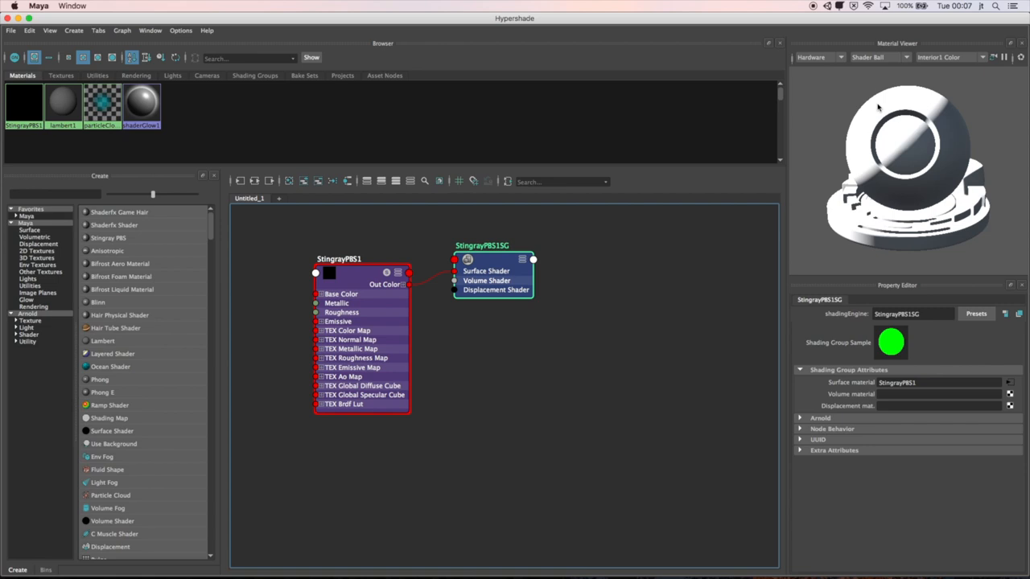
{"action": "mouse_move", "coordinate": [501, 257]}
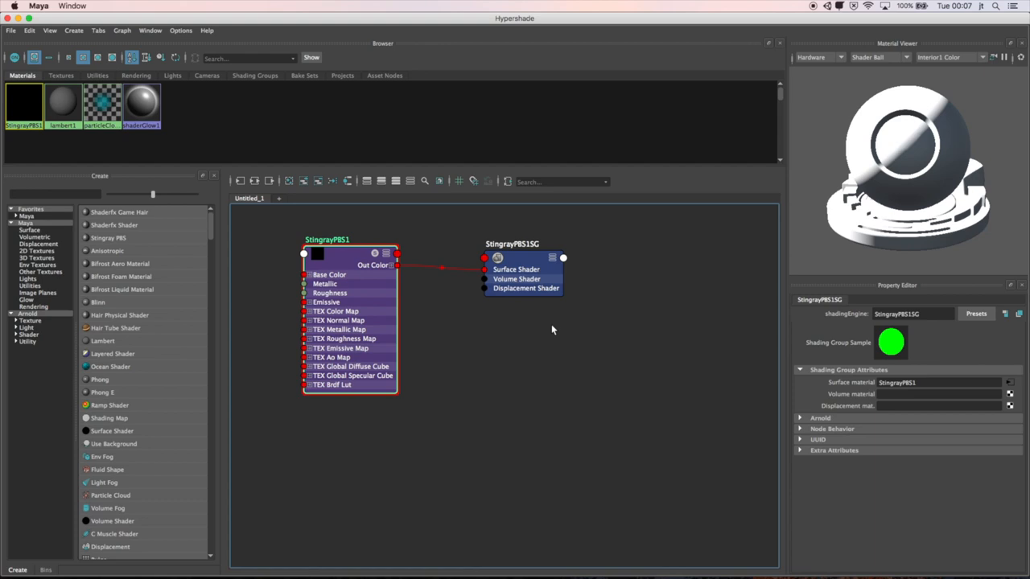
Step: Select the StingrayPBS1 node and scroll through its Property Editor attributes
{"action": "left_click", "coordinate": [326, 239]}
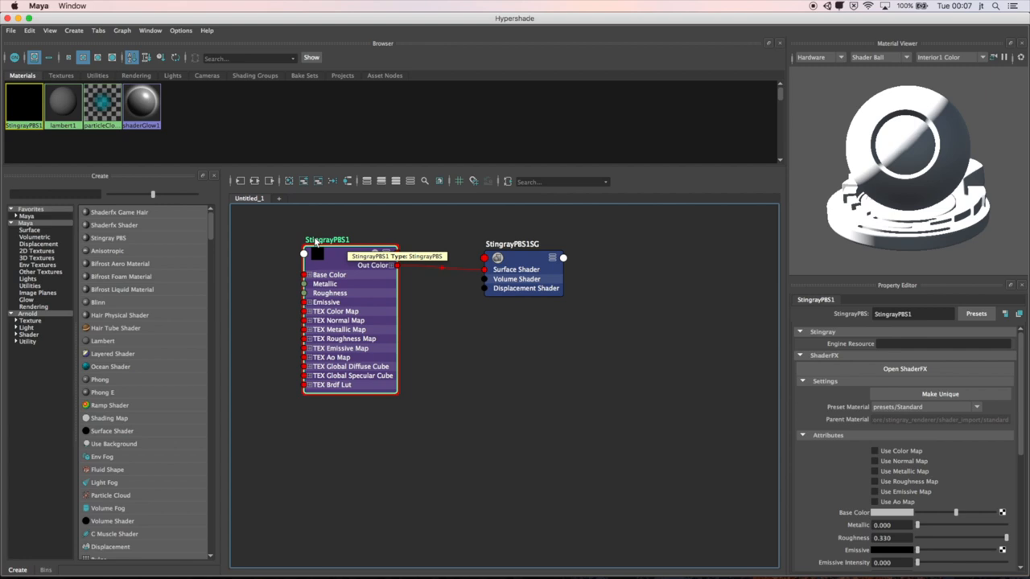
{"action": "mouse_move", "coordinate": [853, 288]}
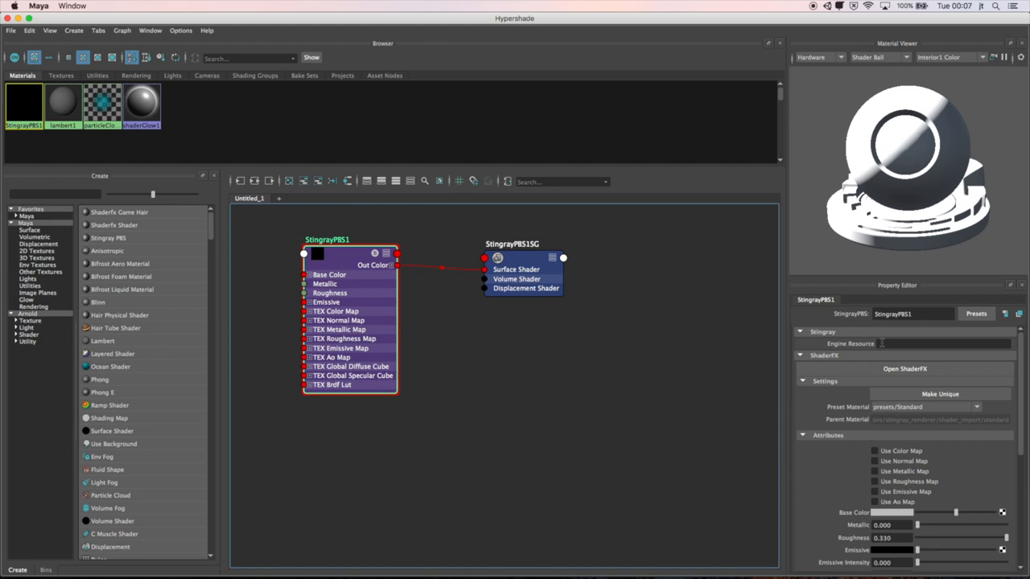
{"action": "scroll", "scroll_direction": "down", "scroll_amount": 3}
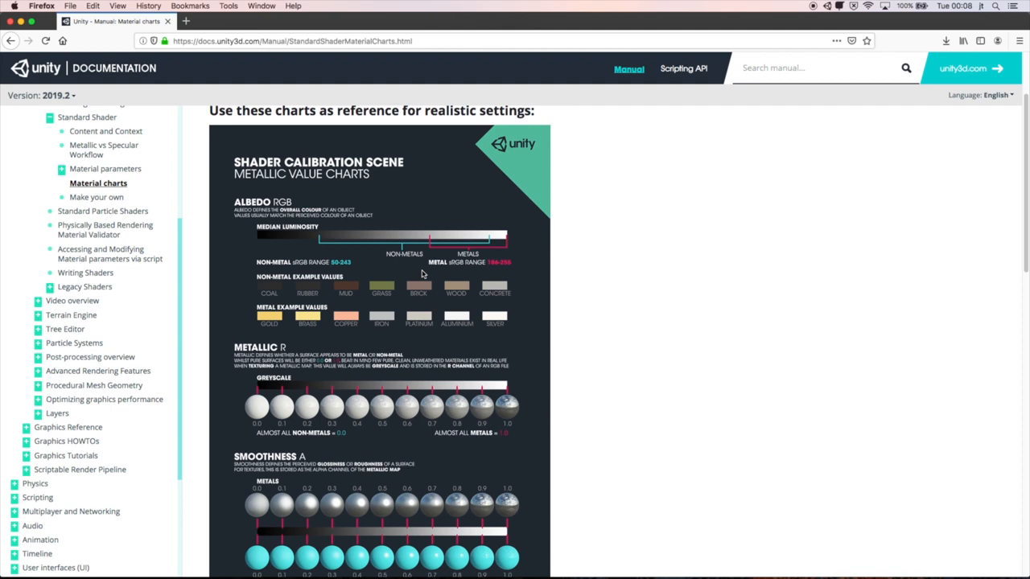
Step: Scroll the Unity material charts page to the metallic and smoothness value charts
{"action": "scroll", "scroll_direction": "down", "scroll_amount": 3}
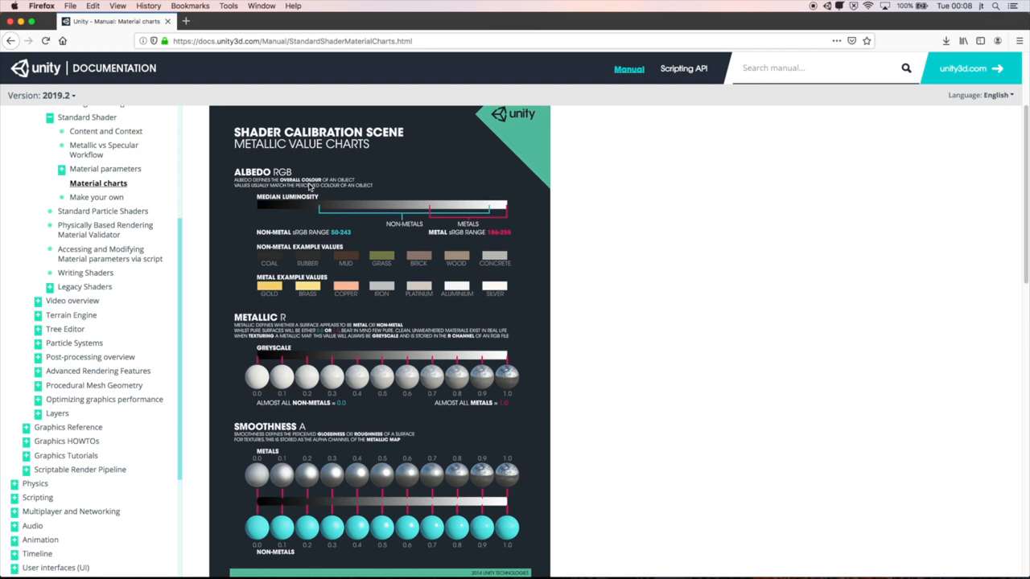
{"action": "mouse_move", "coordinate": [271, 290]}
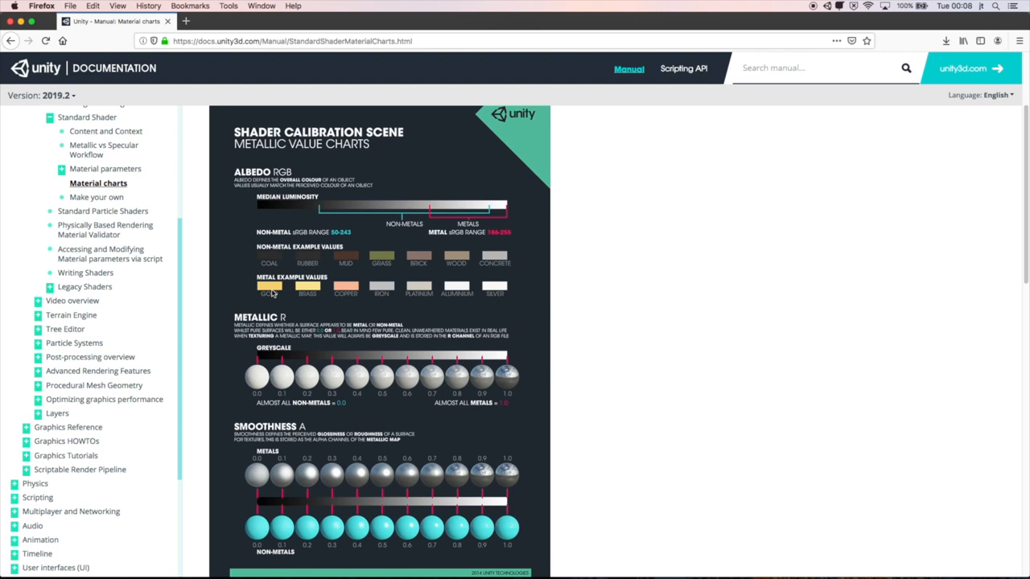
{"action": "mouse_move", "coordinate": [301, 409]}
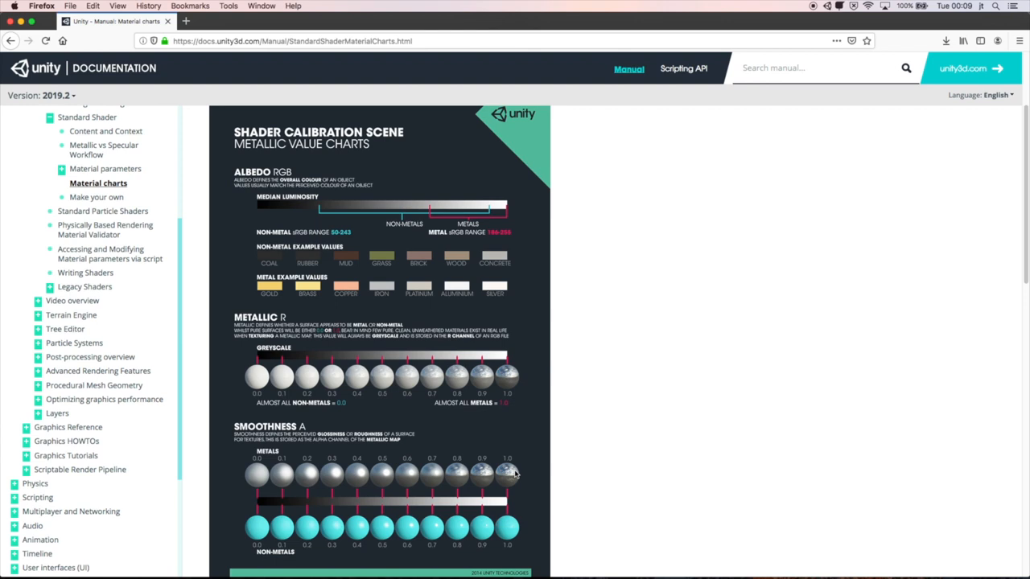
{"action": "mouse_move", "coordinate": [516, 494]}
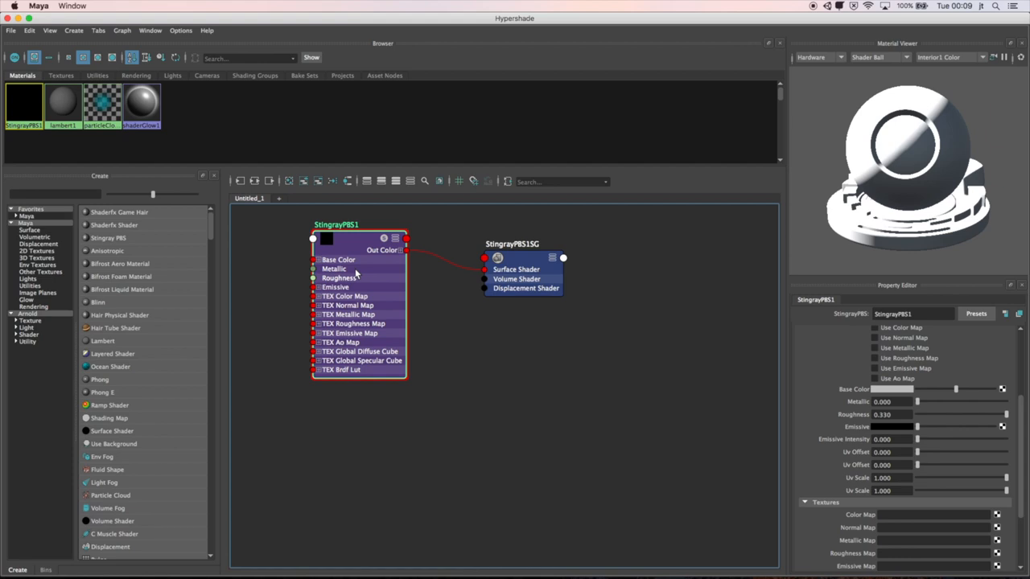
Step: Set StingrayPBS1 base colour to bright yellow and metallic to about 0.42
{"action": "left_click", "coordinate": [909, 391]}
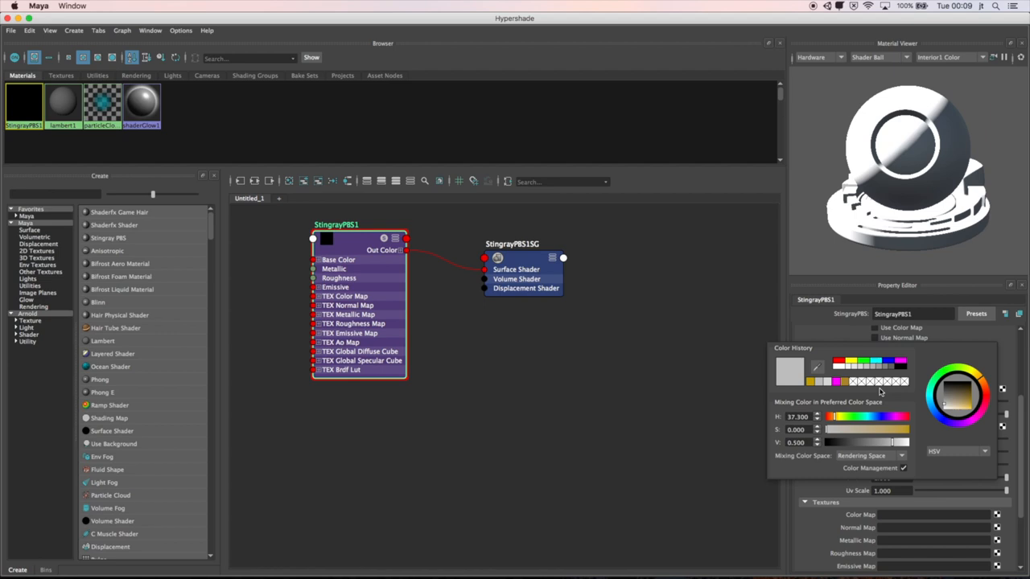
{"action": "left_click", "coordinate": [971, 396]}
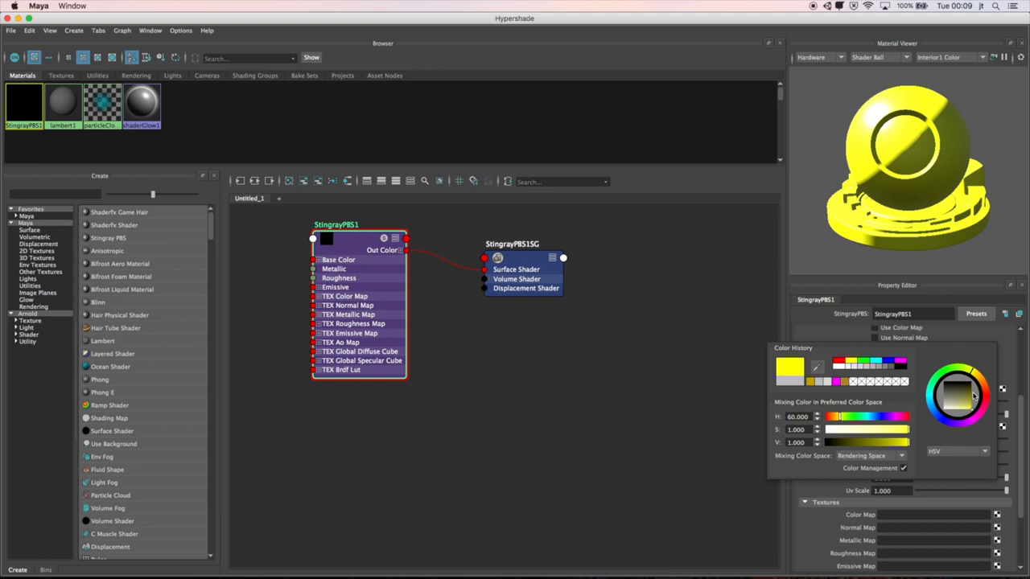
{"action": "left_click", "coordinate": [965, 406]}
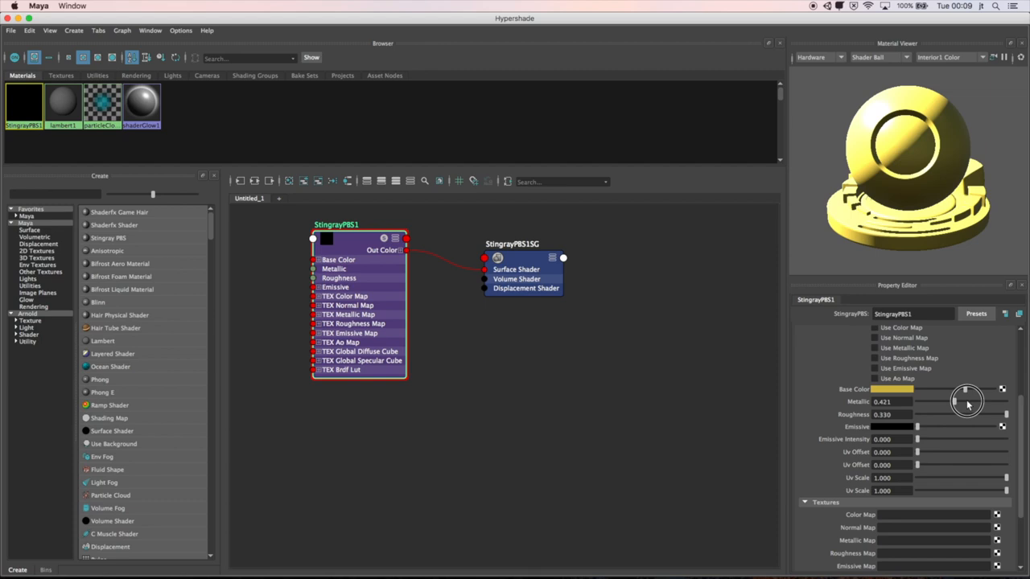
Step: Raise metallic to 1.0 and lower roughness to about 0.145
{"action": "left_click_drag", "start_coordinate": [966, 401], "coordinate": [1005, 401]}
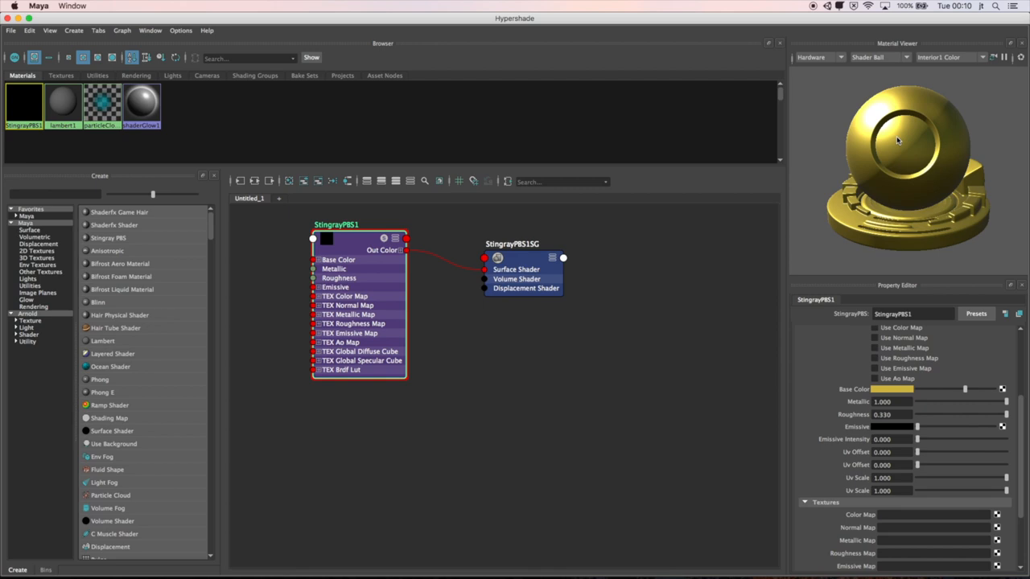
{"action": "mouse_move", "coordinate": [845, 247]}
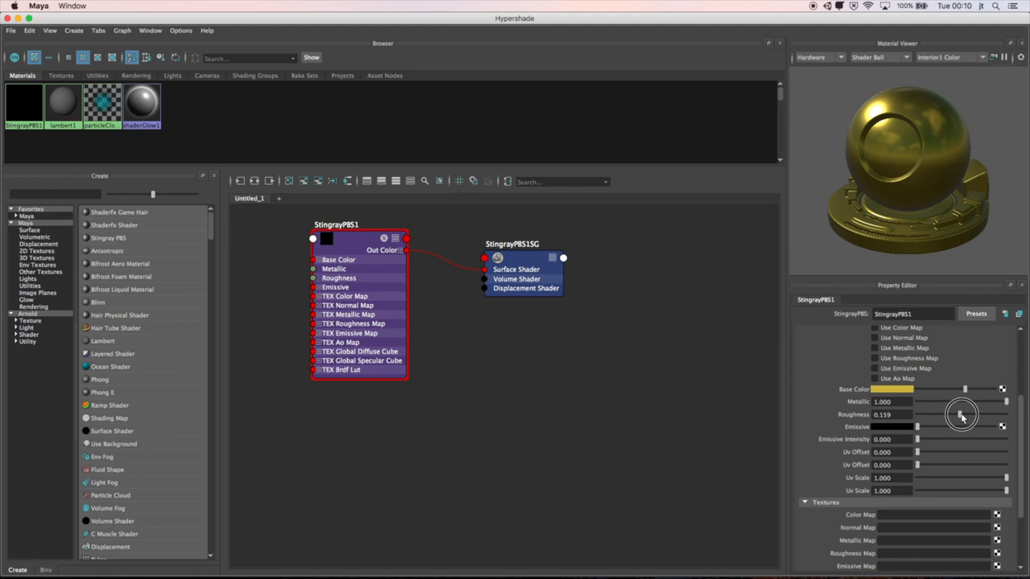
{"action": "left_click_drag", "start_coordinate": [963, 414], "coordinate": [959, 415]}
{"action": "type", "text": "Gold"}
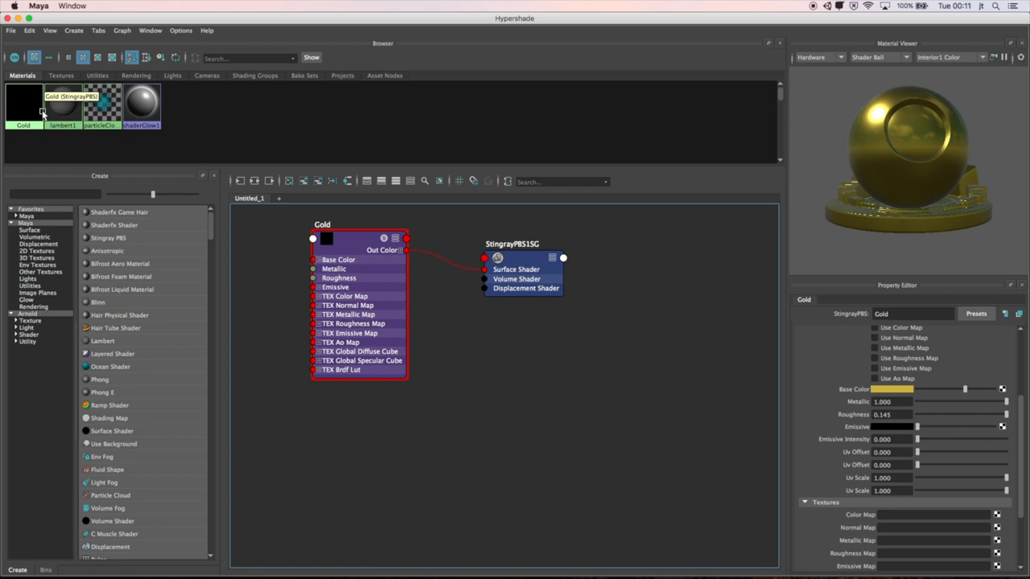
Step: Open Hypershade's Create menu of material types
{"action": "left_click", "coordinate": [74, 31]}
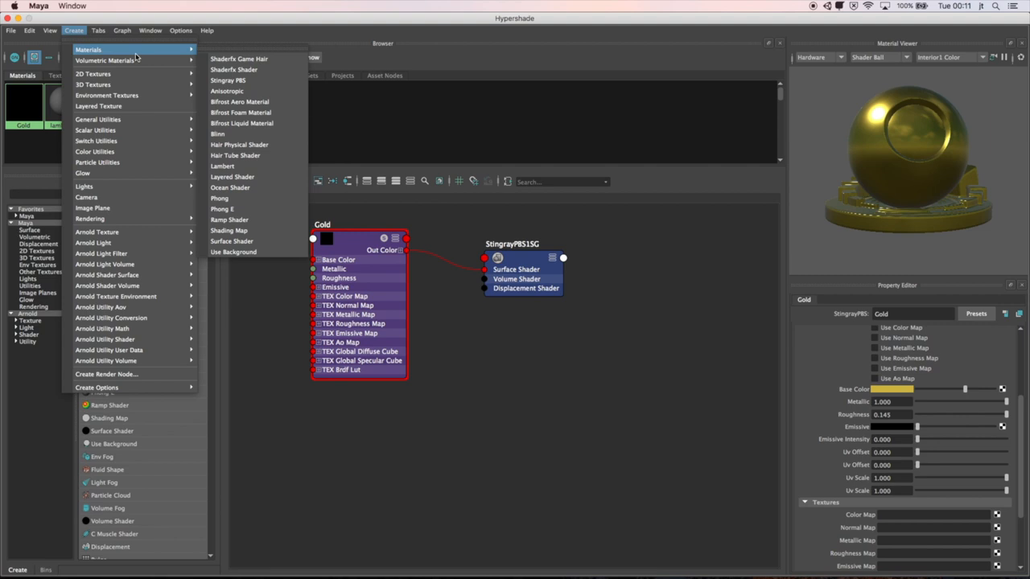
Step: Create a Stingray PBS material named Steel with roughness near 0.23
{"action": "left_click", "coordinate": [227, 82]}
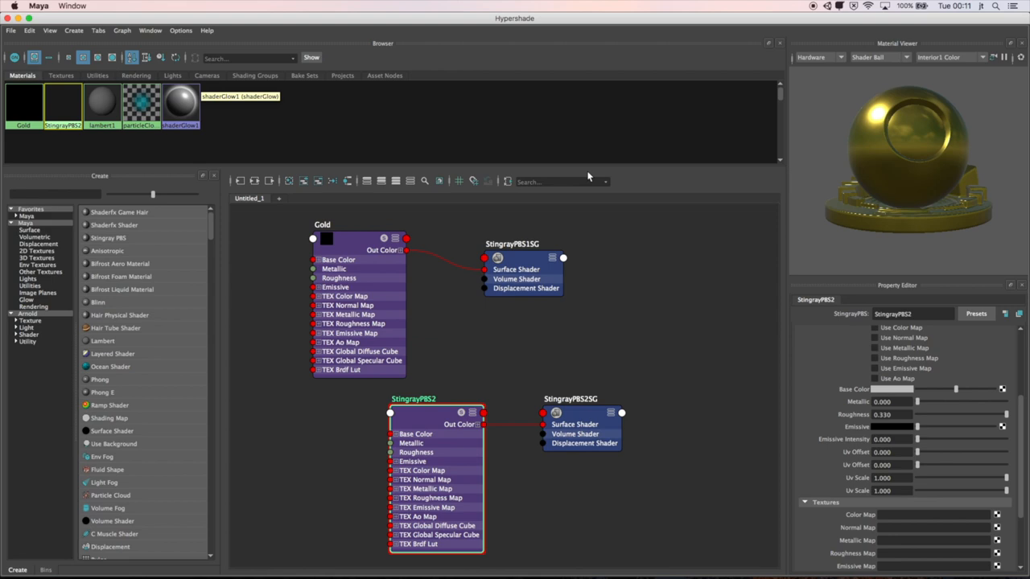
{"action": "type", "text": "Steel"}
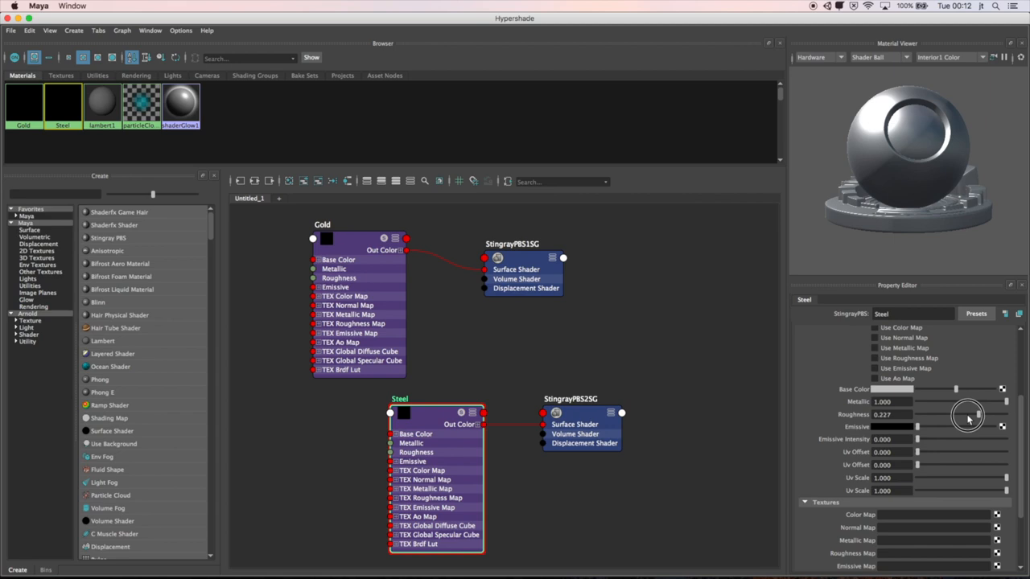
{"action": "left_click_drag", "start_coordinate": [970, 415], "coordinate": [933, 415]}
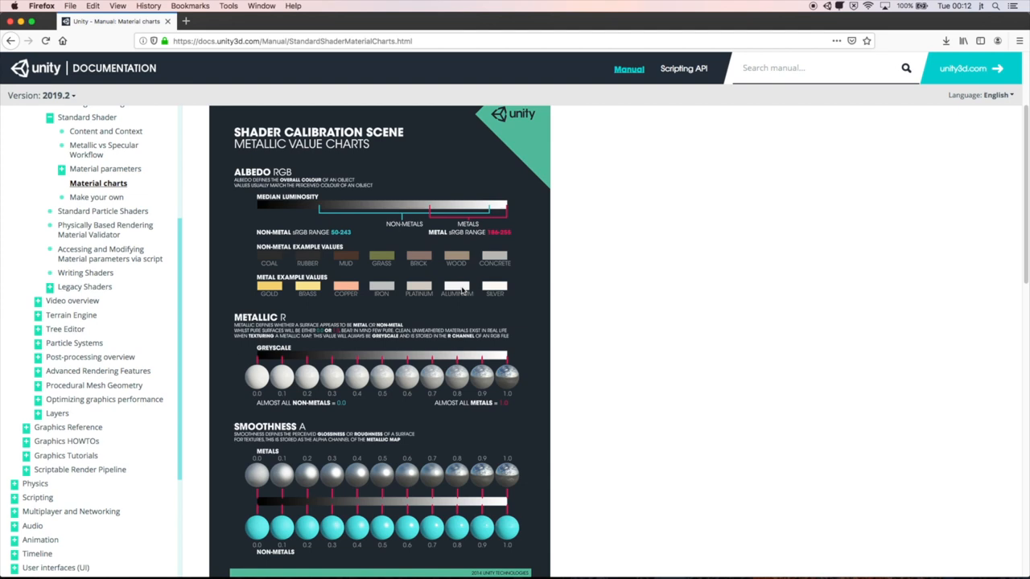
{"action": "mouse_move", "coordinate": [350, 292]}
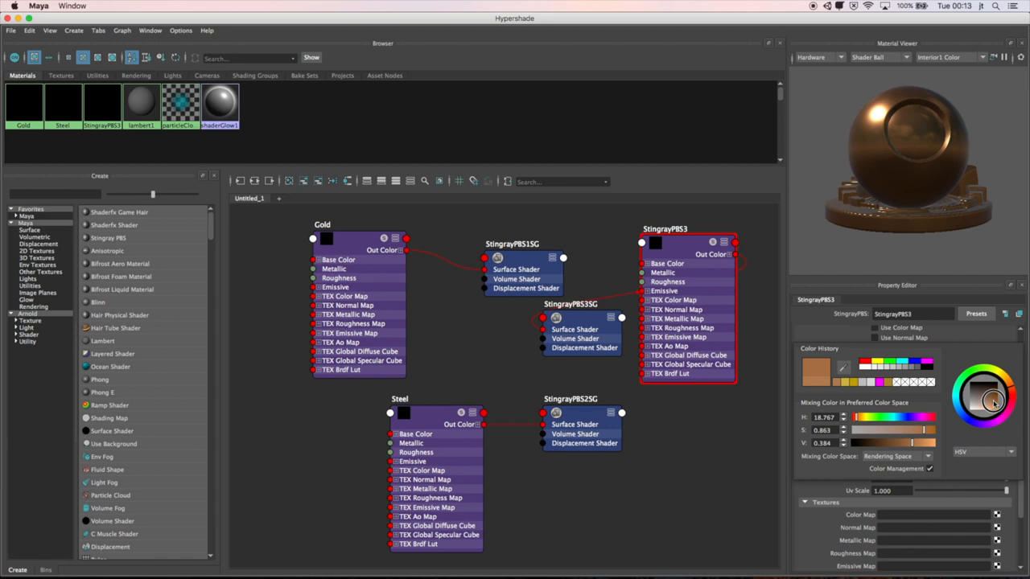
Step: Confirm the orange-brown copper base colour and name the material copper
{"action": "left_click", "coordinate": [979, 392]}
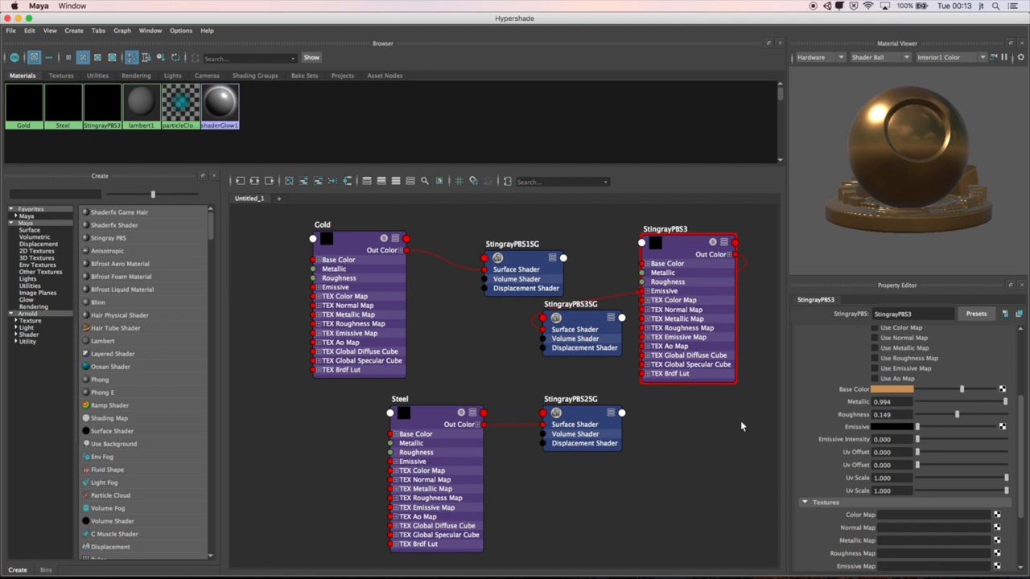
{"action": "type", "text": "copper"}
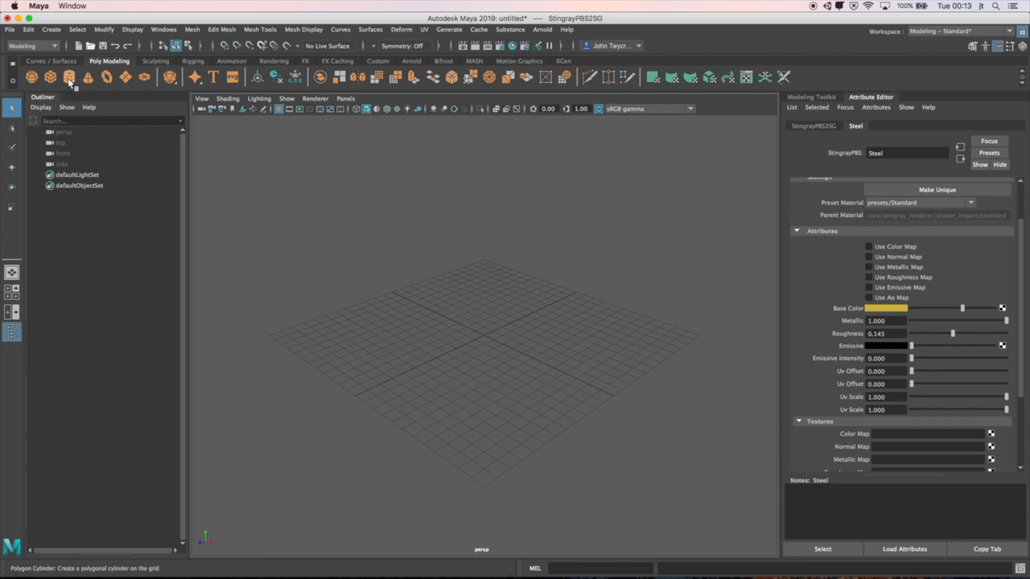
Step: Create a polygon cylinder disc with radius 8 and height 0.8 from the shelf
{"action": "left_click", "coordinate": [69, 79]}
{"action": "type", "text": "0.800"}
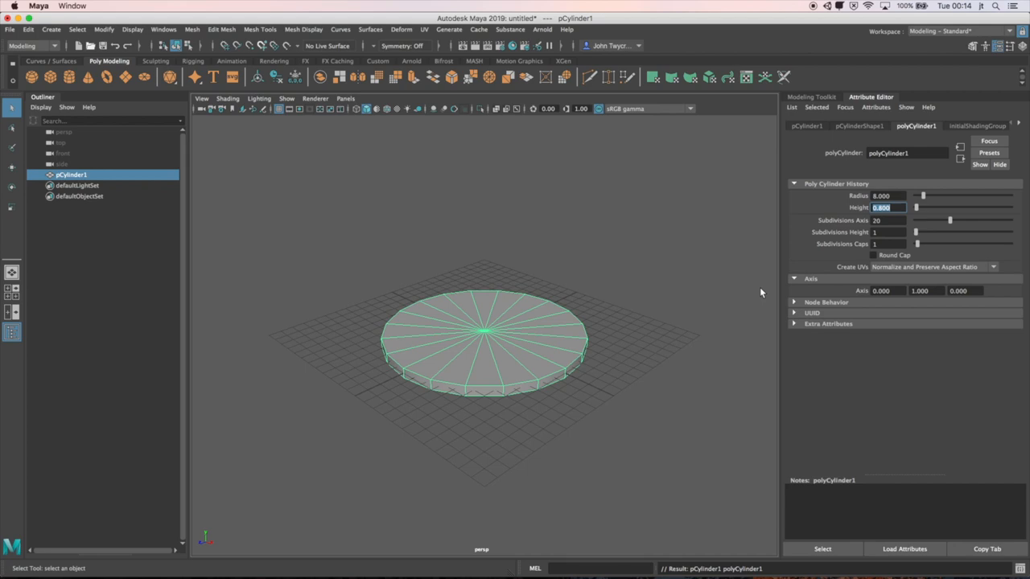
{"action": "right_click", "coordinate": [531, 330]}
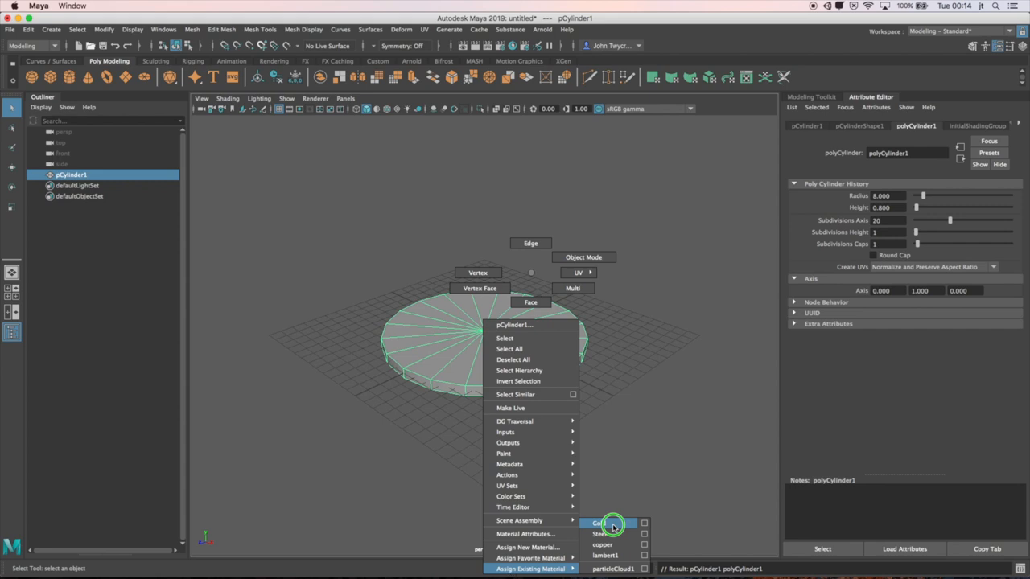
Step: Assign the Gold material to the disc and drag it to the grid's left side
{"action": "left_click", "coordinate": [612, 522]}
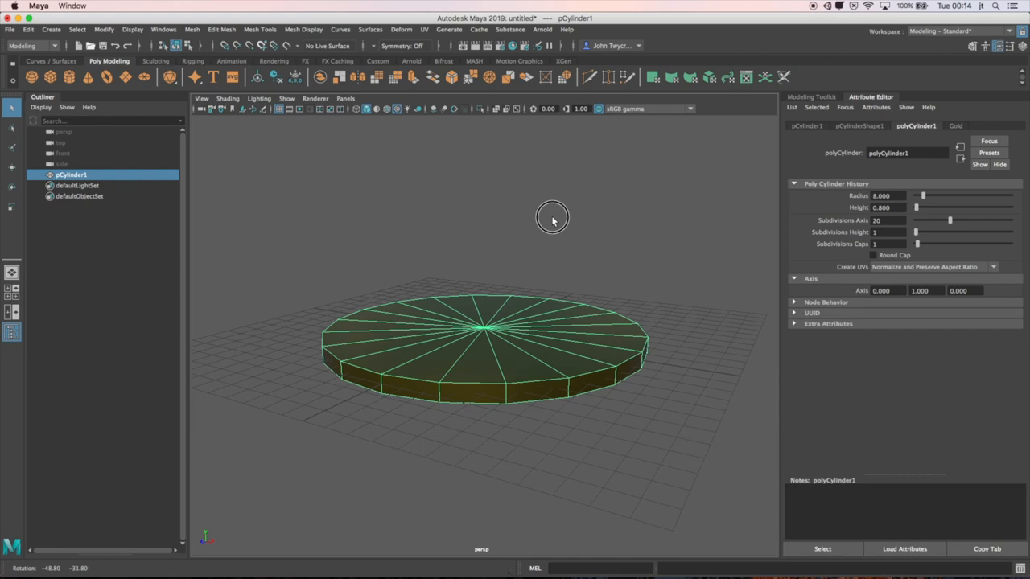
{"action": "left_click_drag", "start_coordinate": [552, 221], "coordinate": [478, 261]}
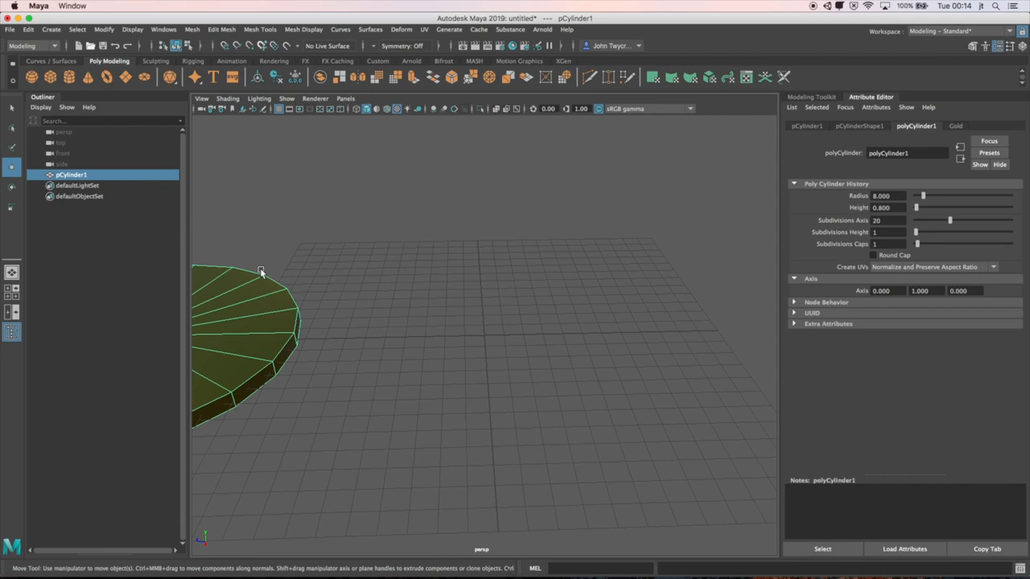
Step: Duplicate the gold disc, move the copy to the front, and give it Steel material
{"action": "left_click", "coordinate": [31, 30]}
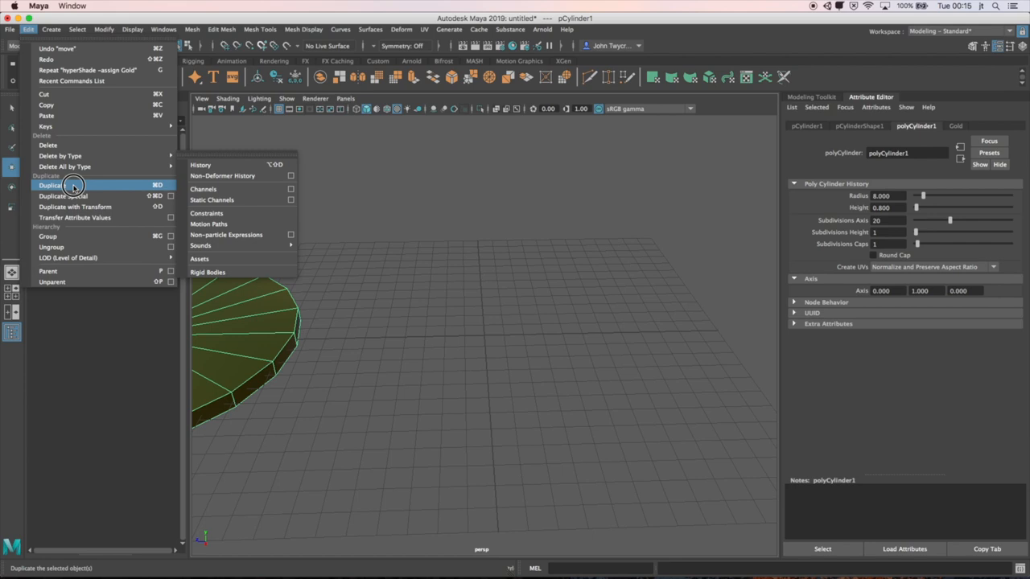
{"action": "left_click", "coordinate": [50, 185]}
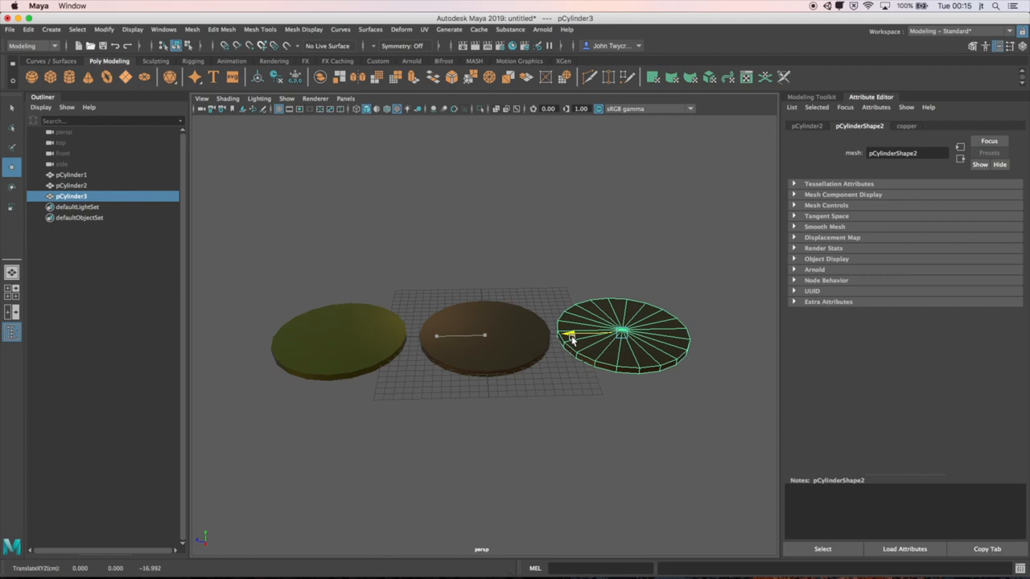
{"action": "right_click", "coordinate": [615, 330]}
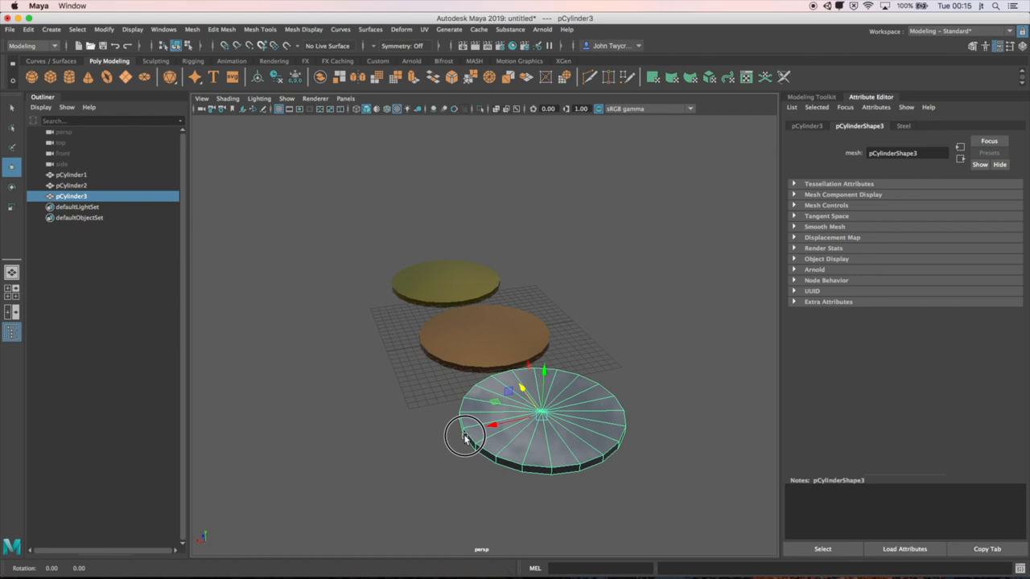
{"action": "left_click_drag", "start_coordinate": [465, 434], "coordinate": [553, 447]}
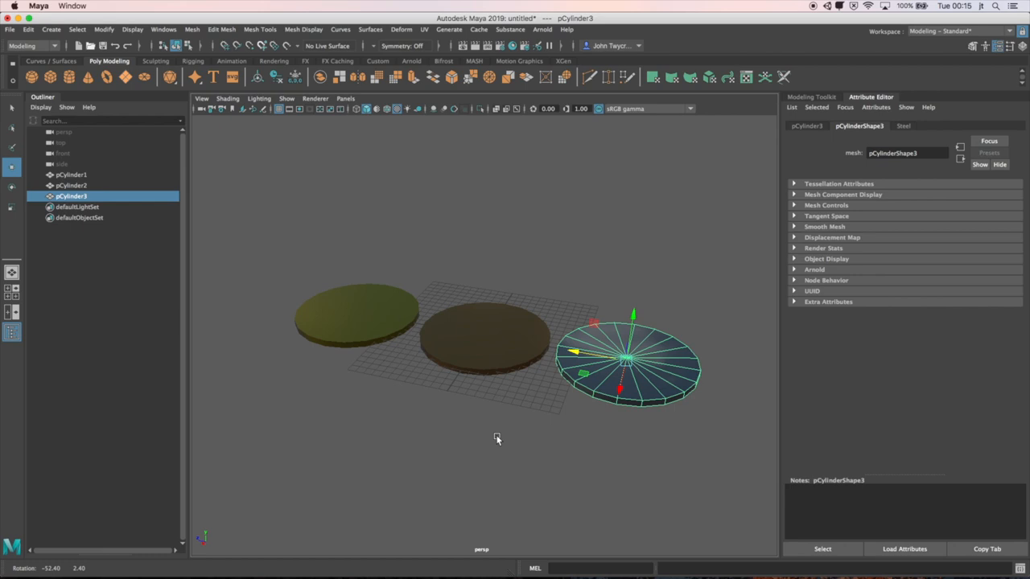
{"action": "left_click", "coordinate": [70, 174]}
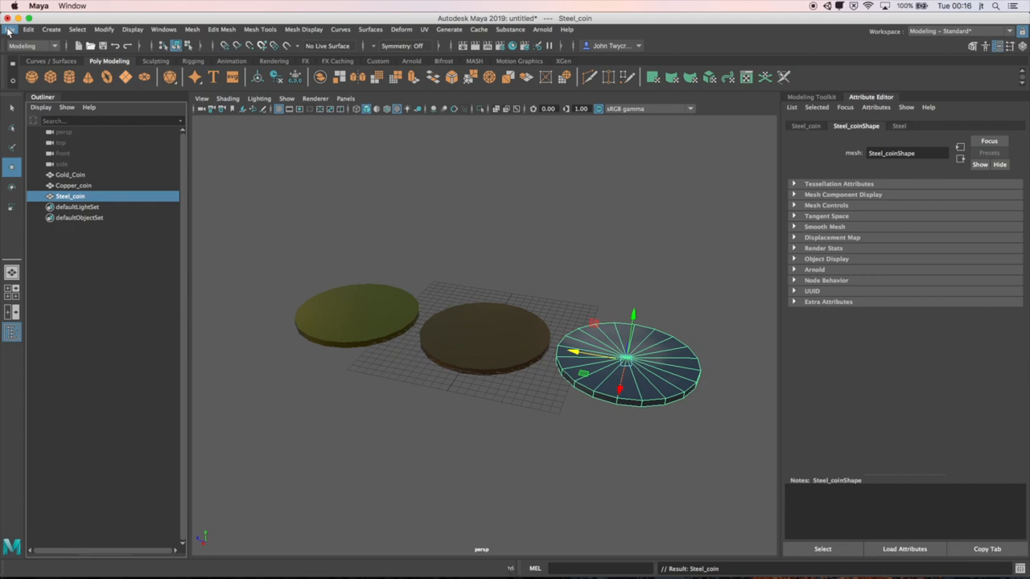
Step: Begin saving the coin scene as coins.mb from the File menu
{"action": "left_click", "coordinate": [11, 30]}
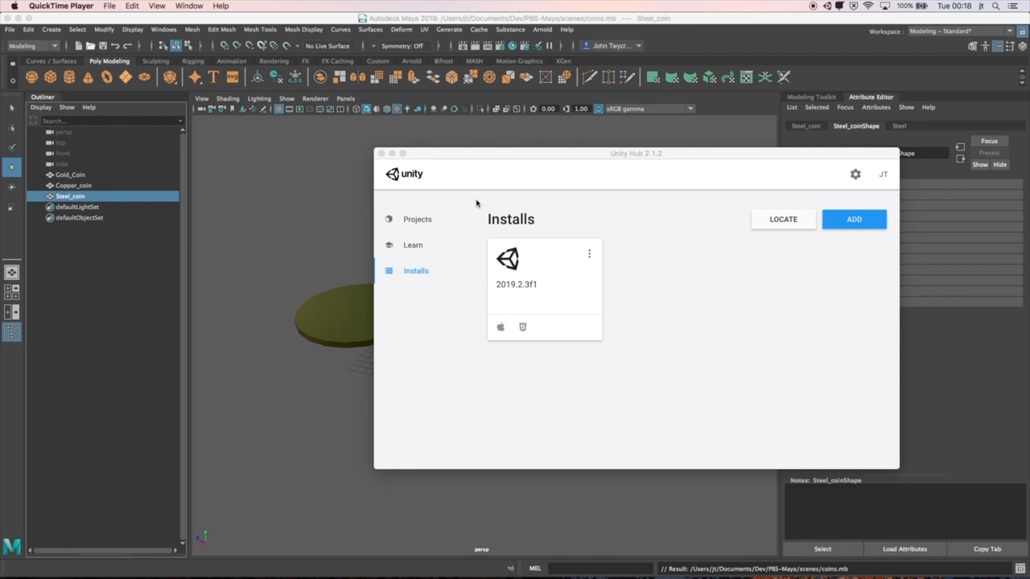
Step: Start a new 3D Unity project named PBS-Unity in Documents/Dev
{"action": "left_click", "coordinate": [413, 219]}
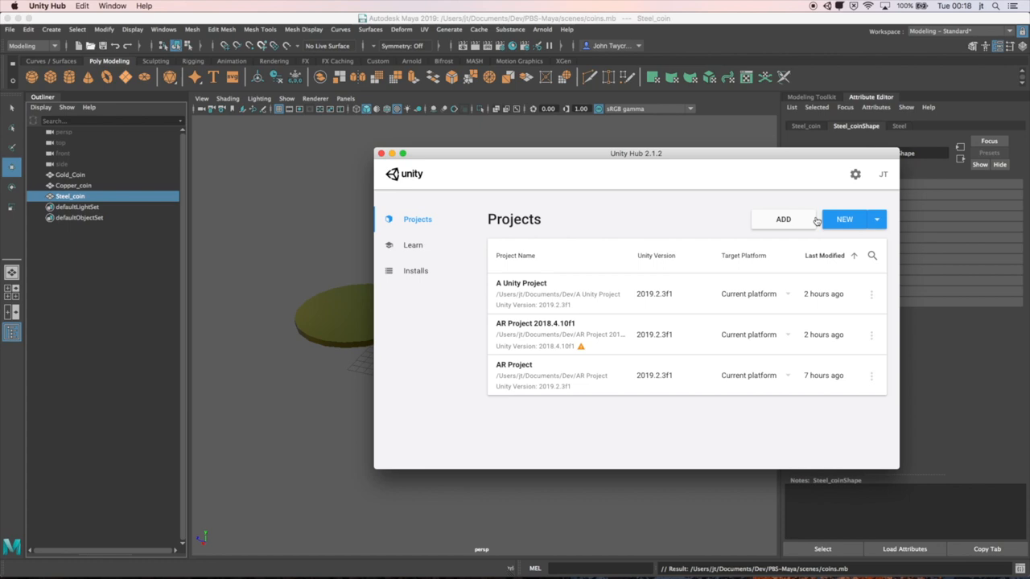
{"action": "left_click", "coordinate": [844, 219]}
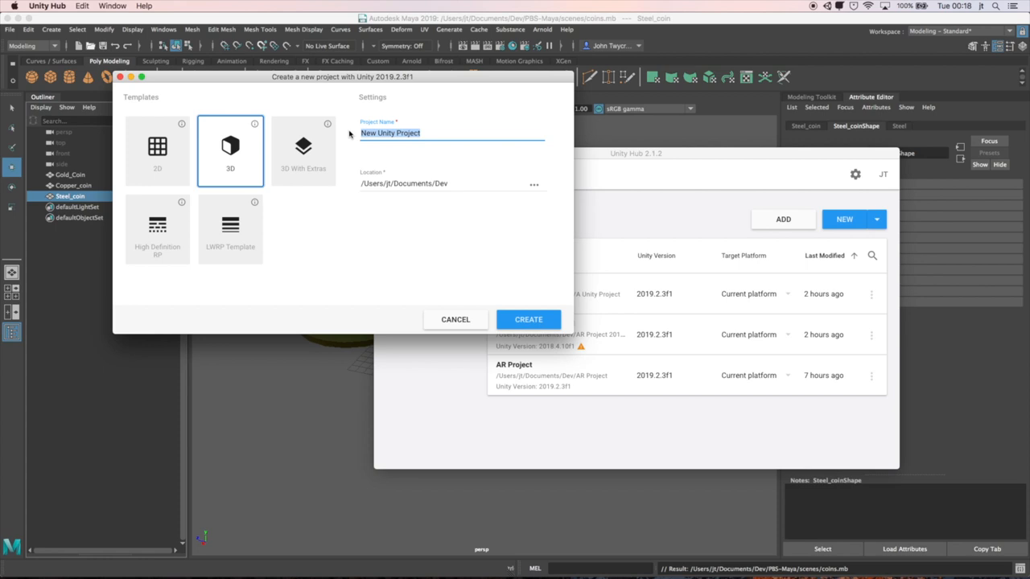
{"action": "type", "text": "PB"}
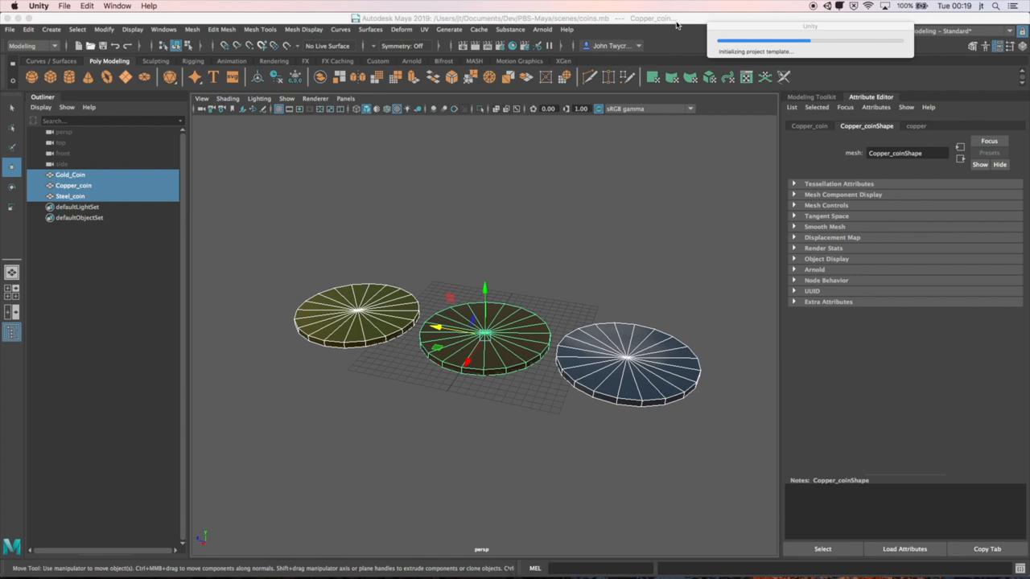
Step: Point Send To Unity at a new Models folder inside PBS-Unity's Assets
{"action": "left_click", "coordinate": [11, 28]}
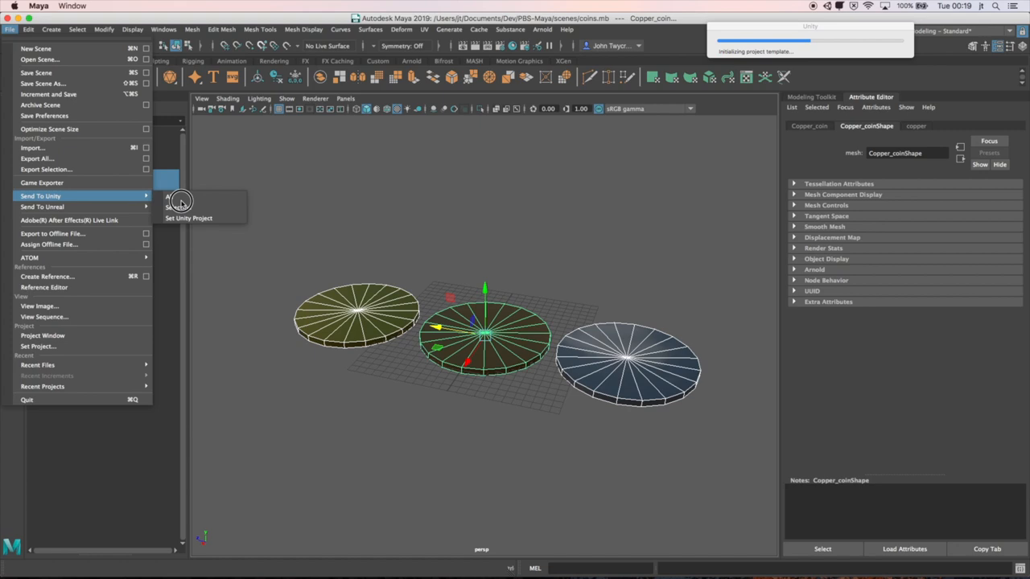
{"action": "left_click", "coordinate": [188, 218]}
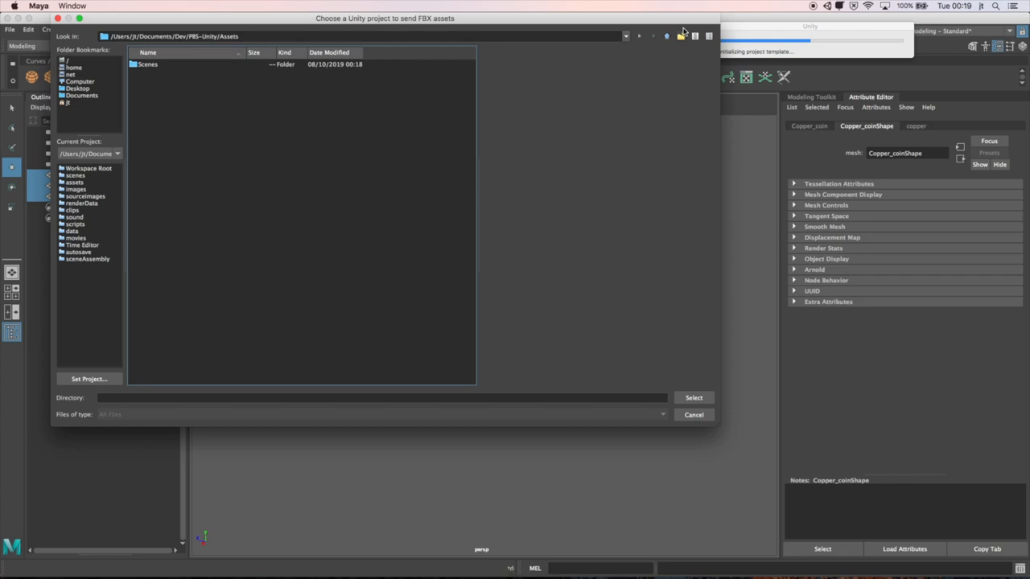
{"action": "left_click", "coordinate": [681, 36]}
{"action": "type", "text": "Models"}
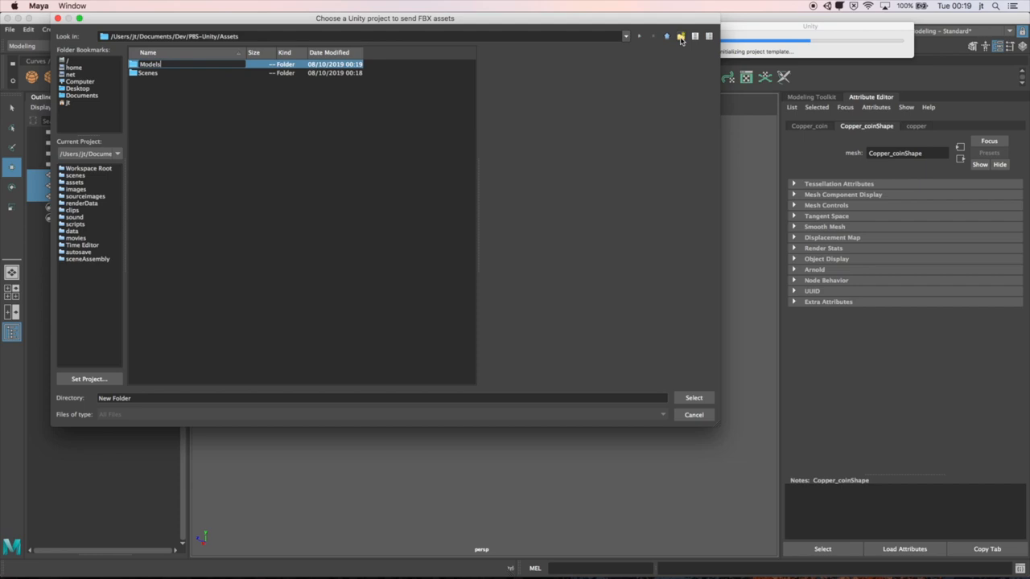
{"action": "left_click", "coordinate": [161, 64]}
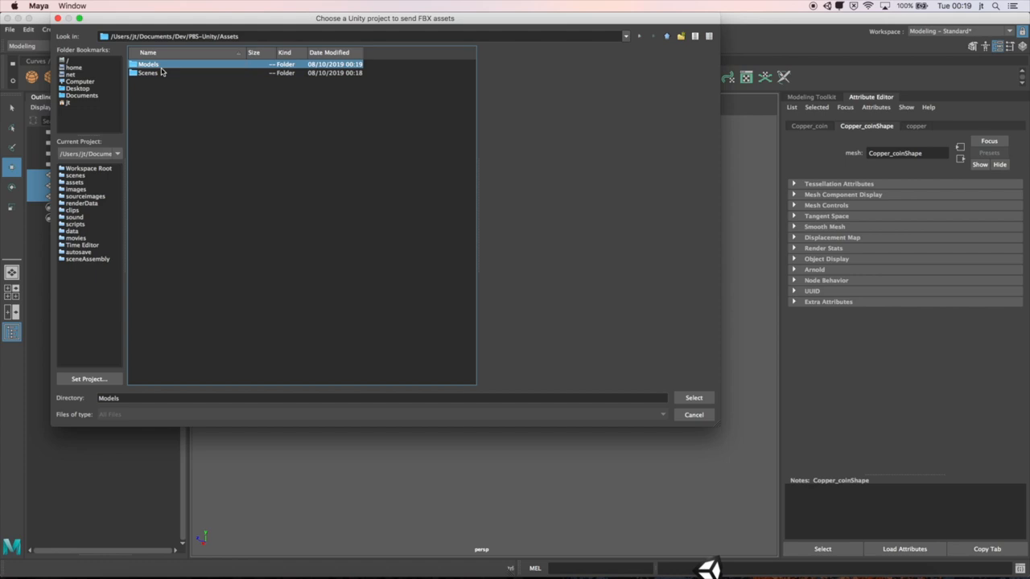
{"action": "left_click", "coordinate": [663, 35]}
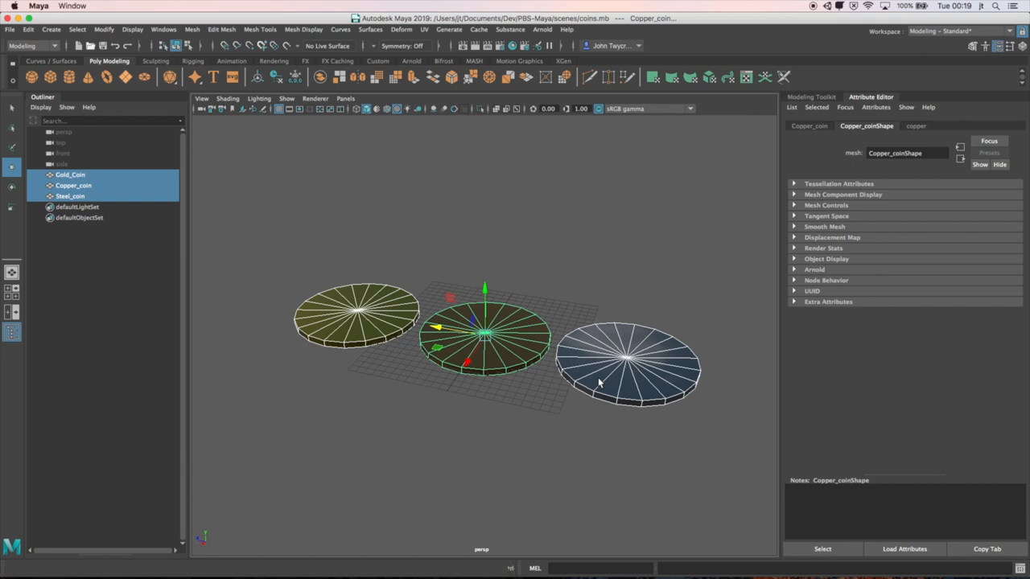
{"action": "mouse_move", "coordinate": [708, 555]}
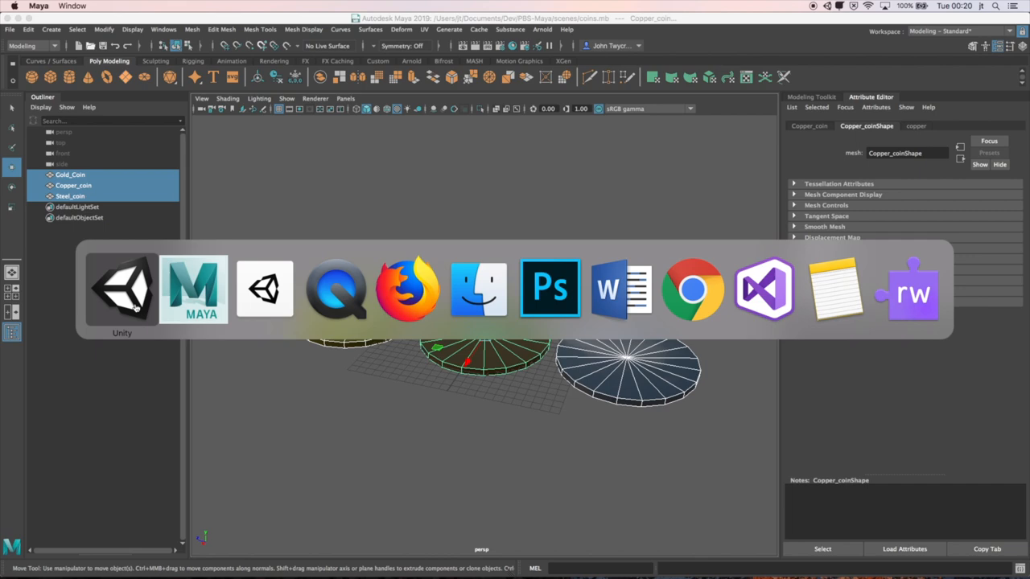
{"action": "left_click", "coordinate": [193, 289]}
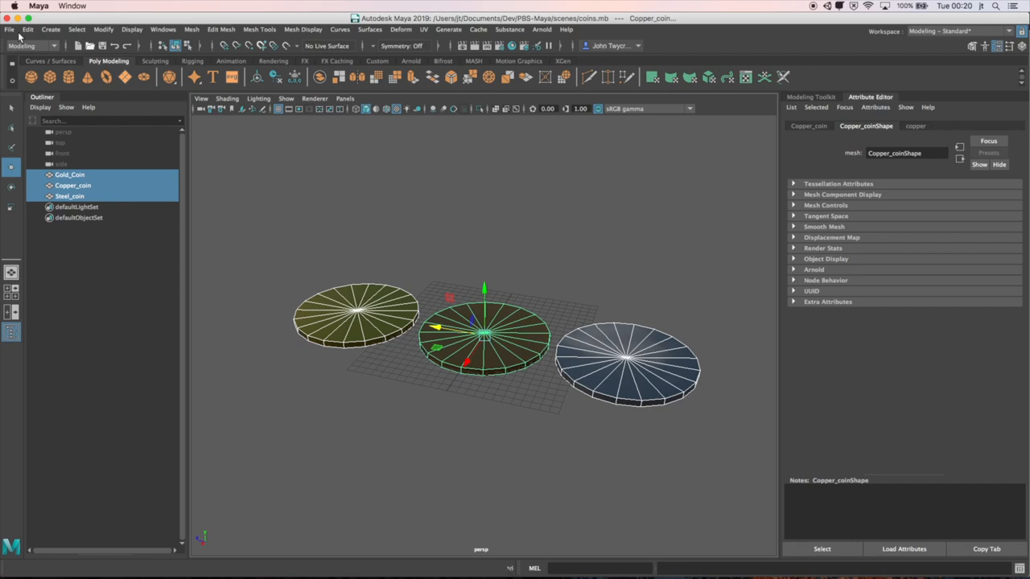
Step: Export the selected coins as PBS-coins FBX into Assets/Models with Embed Media off
{"action": "left_click", "coordinate": [11, 28]}
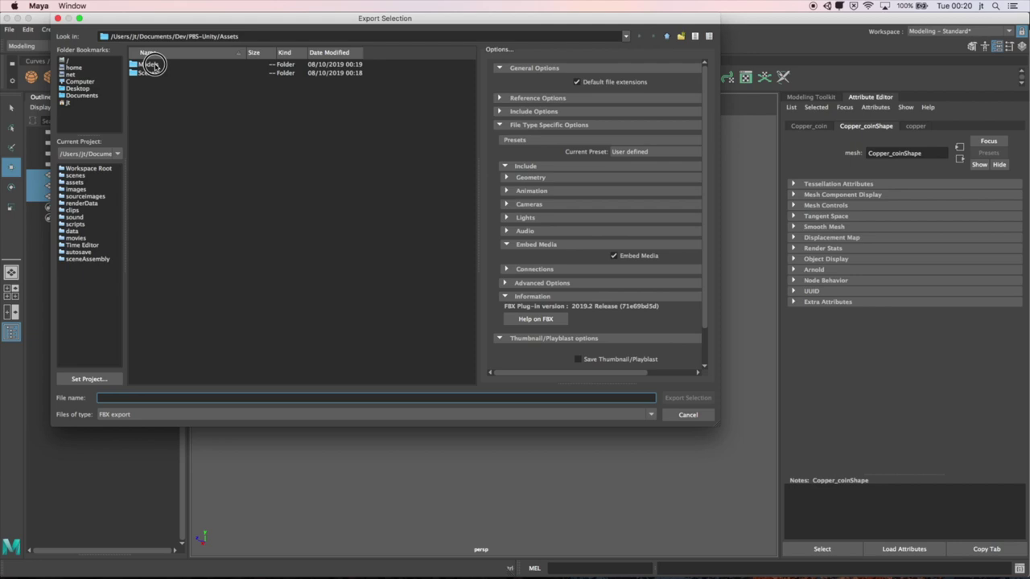
{"action": "double_click", "coordinate": [153, 62]}
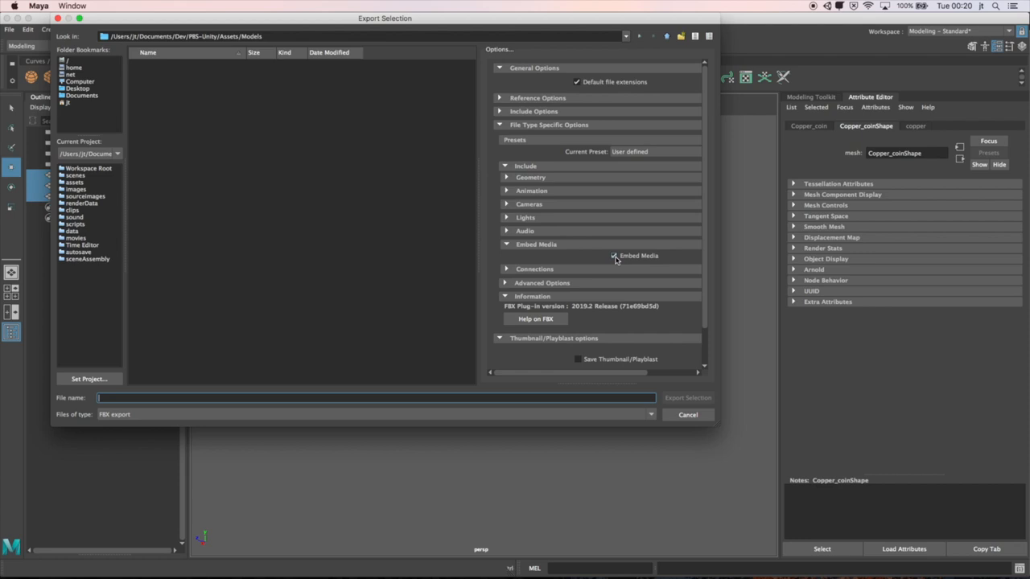
{"action": "left_click", "coordinate": [614, 256]}
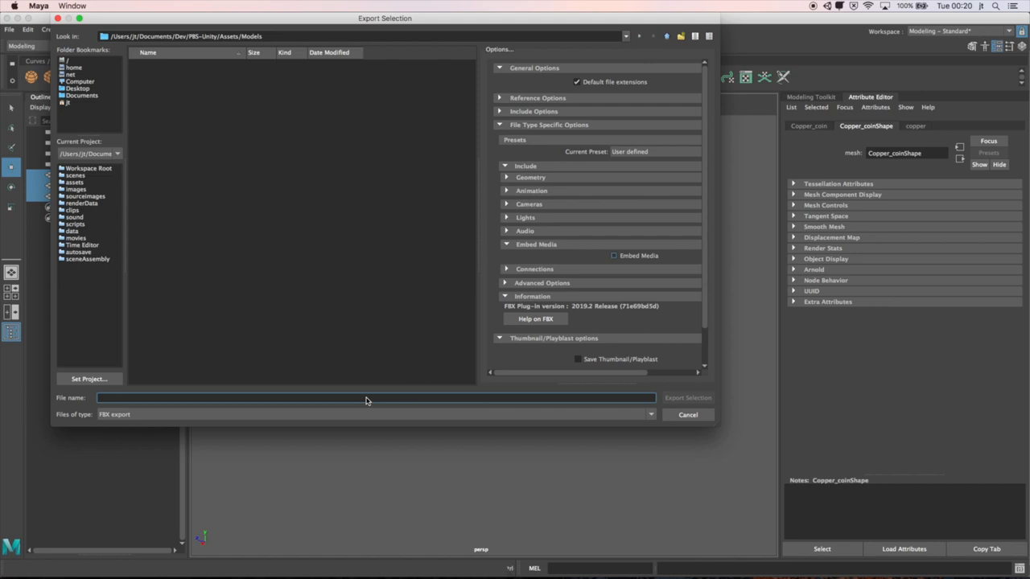
{"action": "type", "text": "PBS-"}
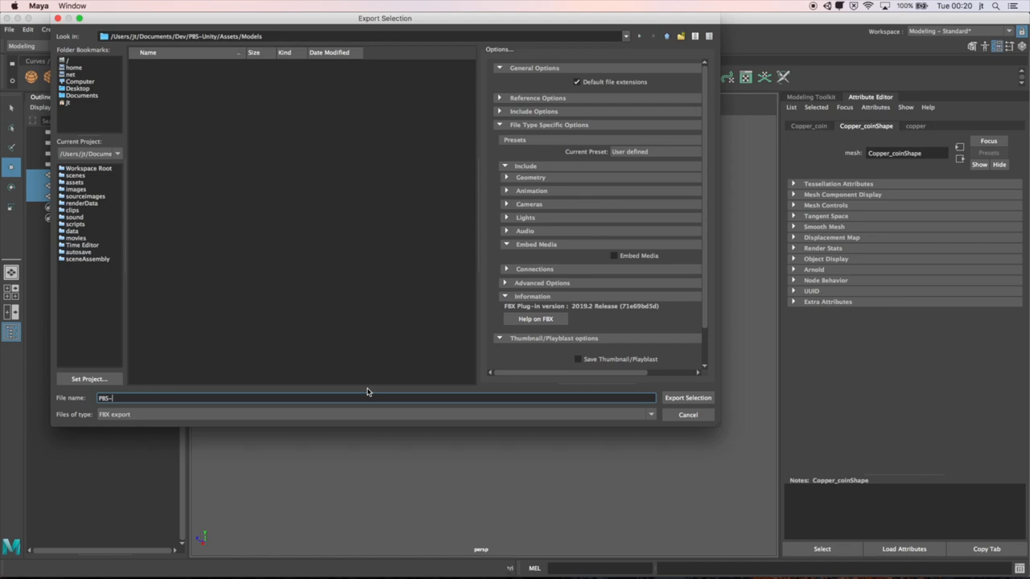
{"action": "left_click", "coordinate": [687, 397]}
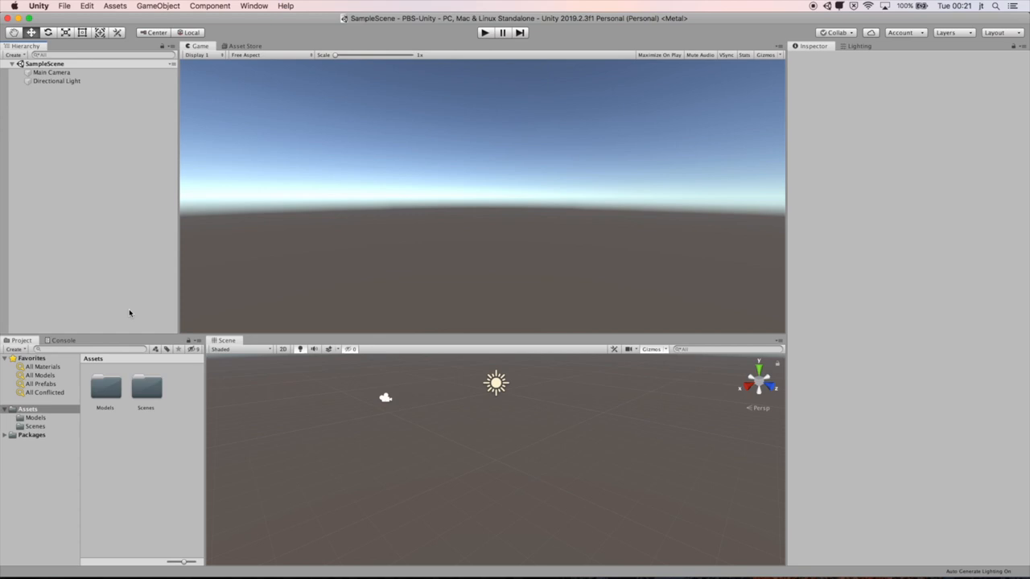
Step: Drag PBS-coins from the Models folder into the scene and select it
{"action": "double_click", "coordinate": [103, 387]}
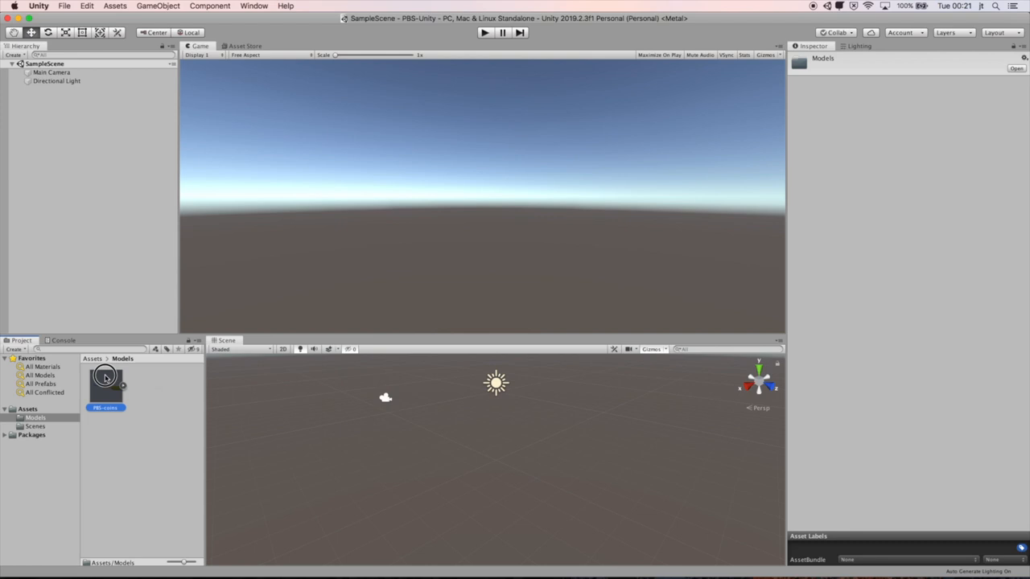
{"action": "left_click_drag", "start_coordinate": [105, 378], "coordinate": [496, 459]}
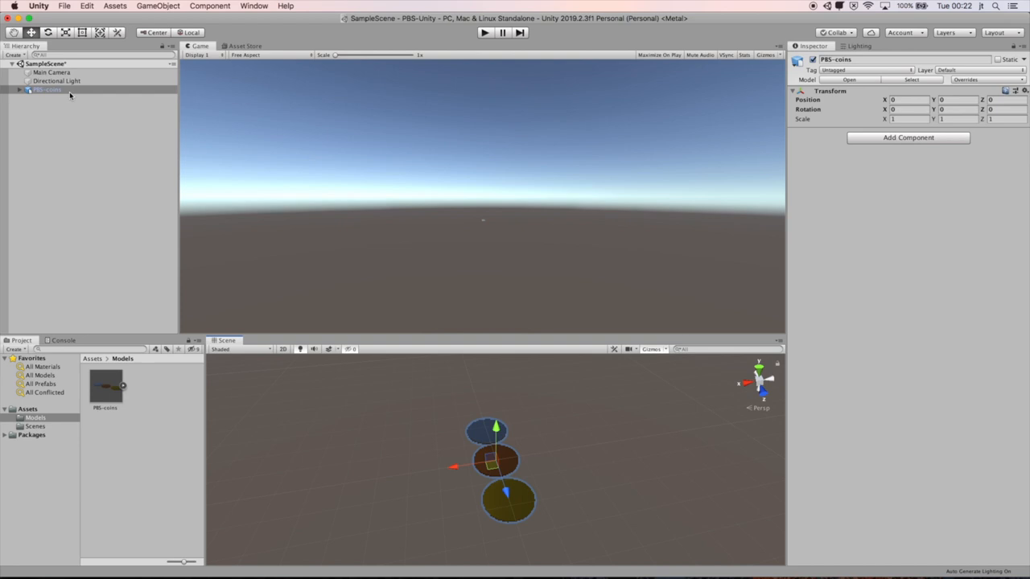
{"action": "left_click", "coordinate": [80, 33]}
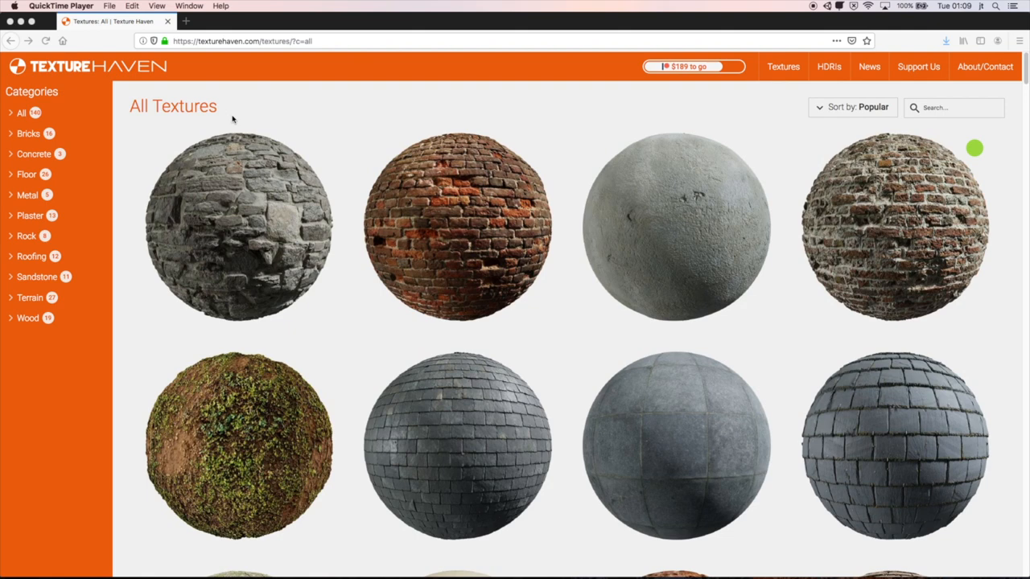
Step: Find and open the beam_wall_01 page and list its All Maps resolutions
{"action": "scroll", "scroll_direction": "down", "scroll_amount": 3}
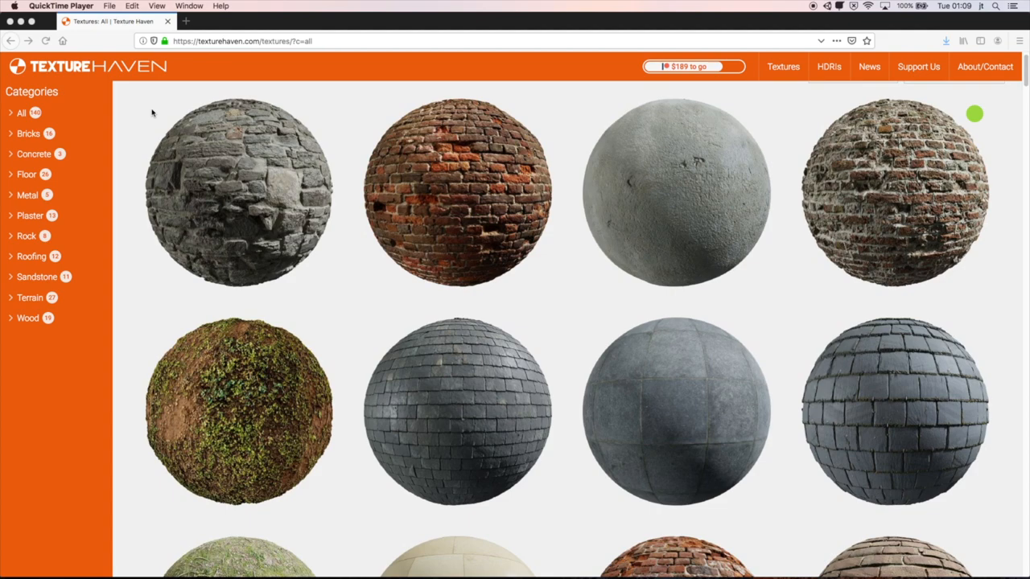
{"action": "scroll", "scroll_direction": "down", "scroll_amount": 3}
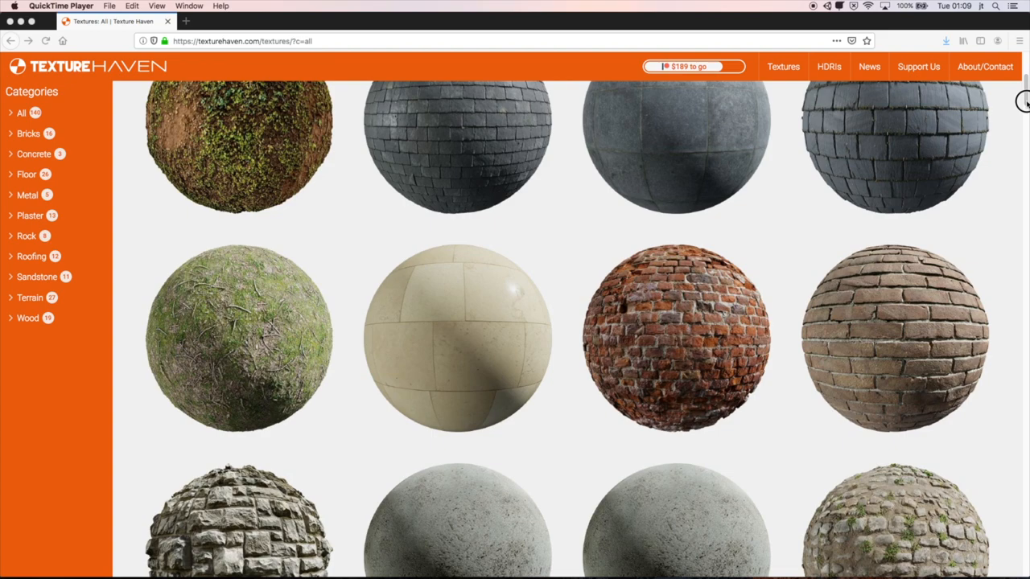
{"action": "scroll", "scroll_direction": "down", "scroll_amount": 3}
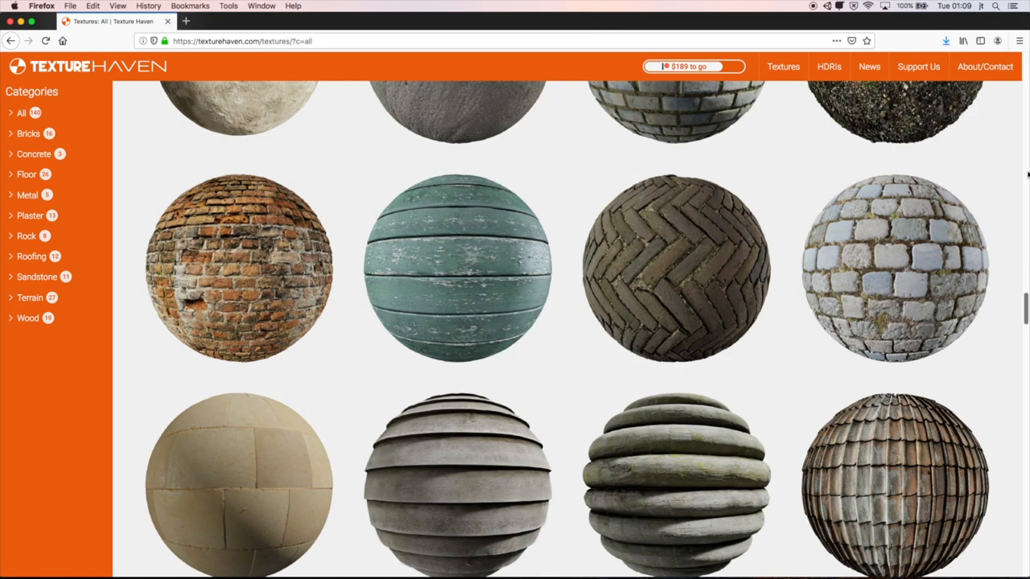
{"action": "mouse_move", "coordinate": [678, 483]}
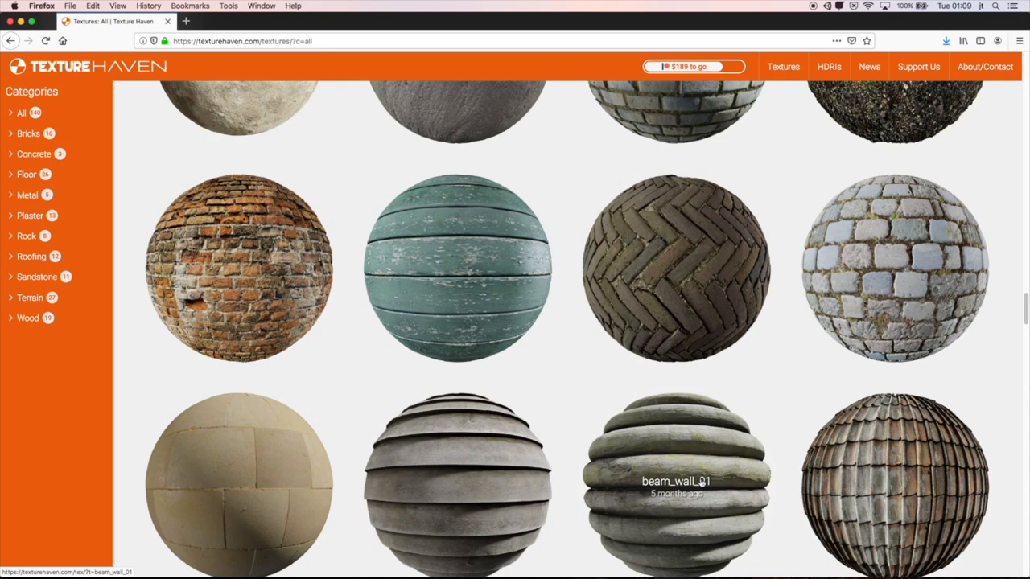
{"action": "left_click", "coordinate": [675, 487]}
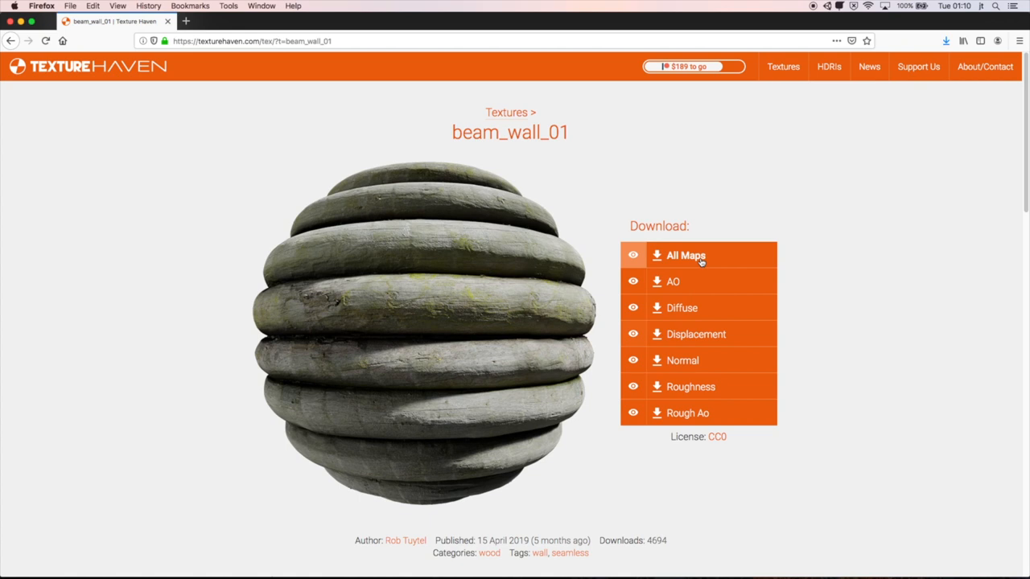
{"action": "left_click", "coordinate": [686, 255]}
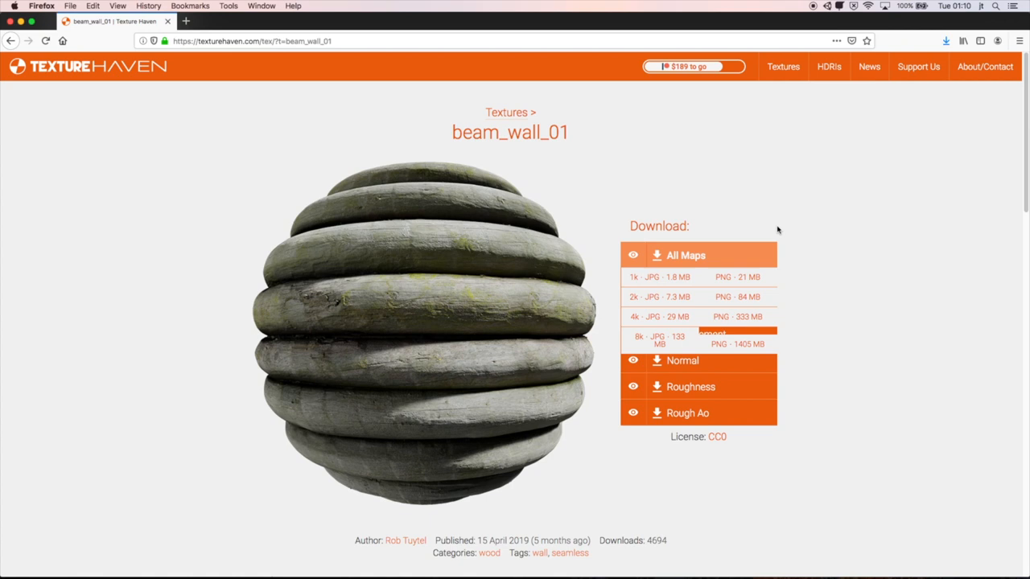
{"action": "left_click", "coordinate": [733, 277]}
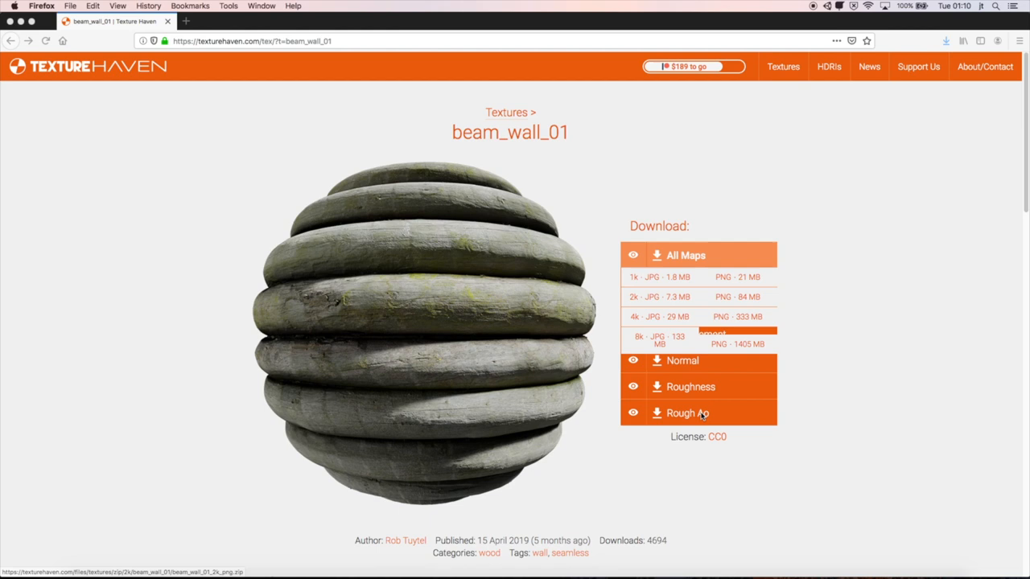
{"action": "left_click", "coordinate": [500, 112]}
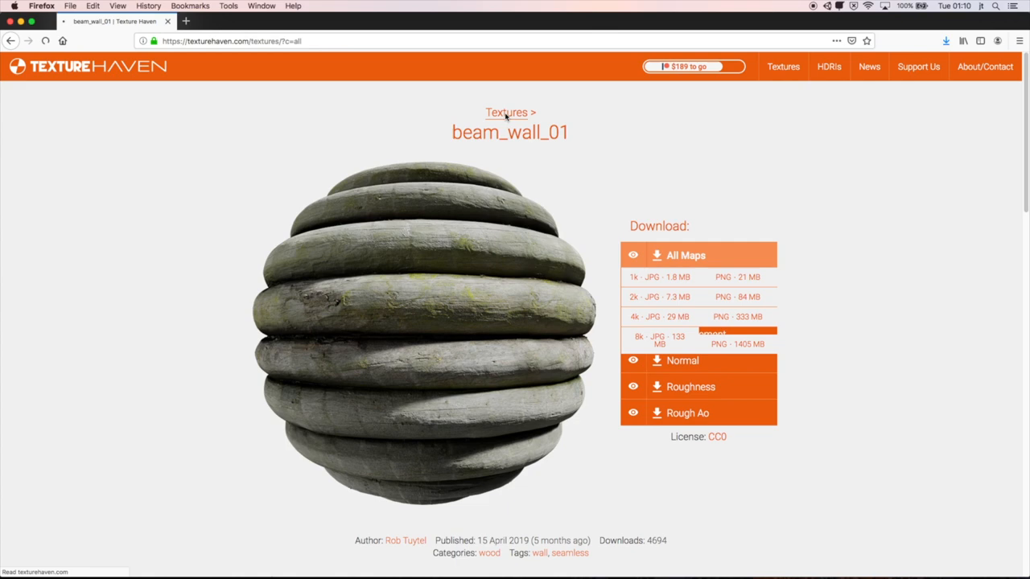
Step: Filter the texture list to Floor and open cobblestone_floor_04
{"action": "left_click", "coordinate": [502, 111]}
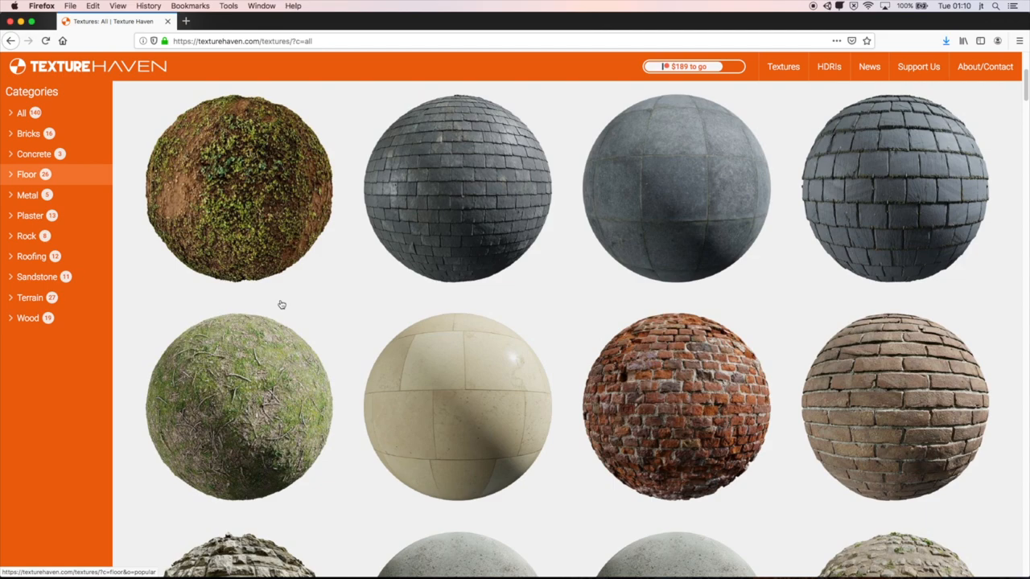
{"action": "left_click", "coordinate": [27, 173]}
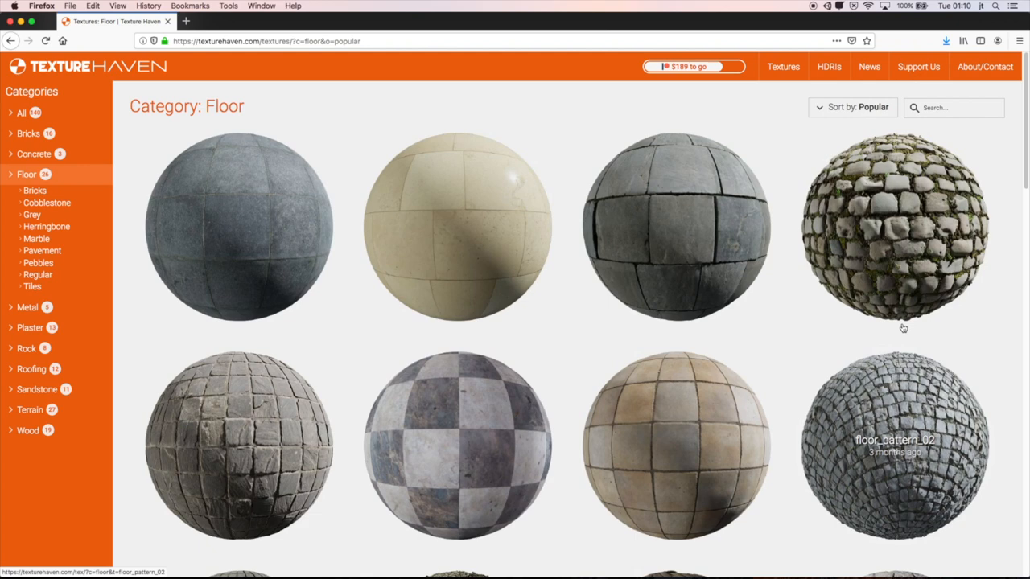
{"action": "left_click", "coordinate": [893, 225]}
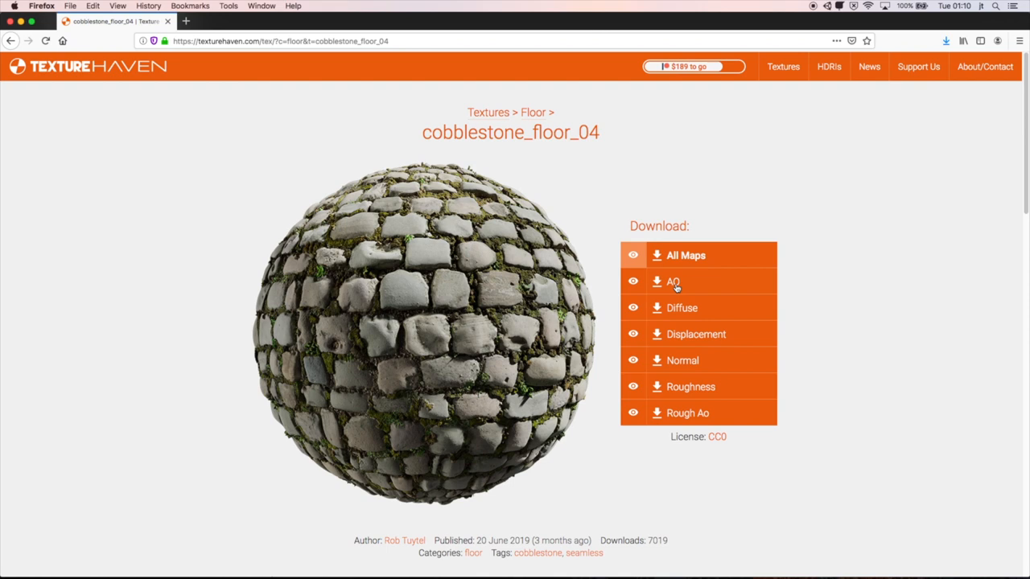
{"action": "mouse_move", "coordinate": [697, 334]}
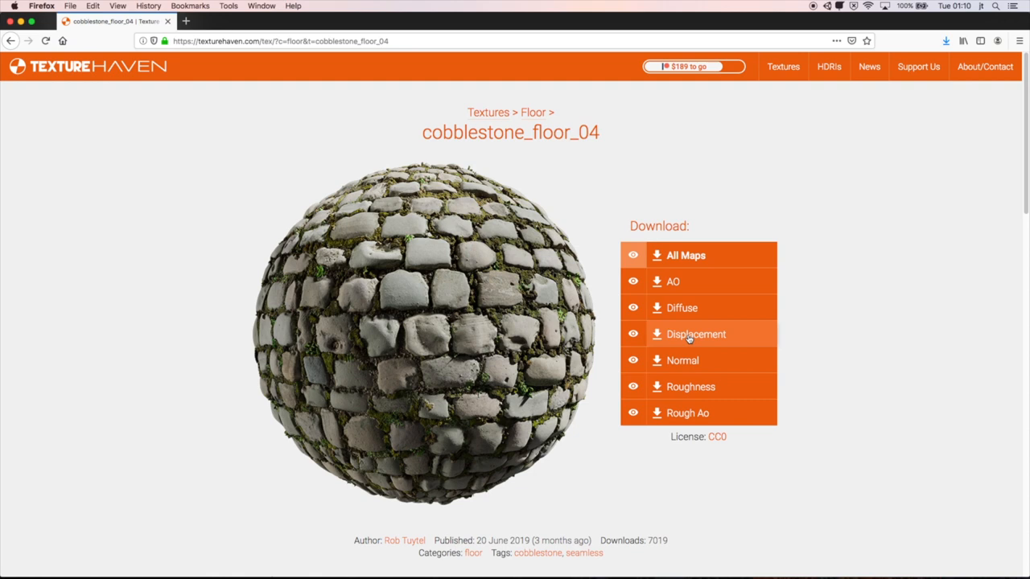
{"action": "mouse_move", "coordinate": [702, 413]}
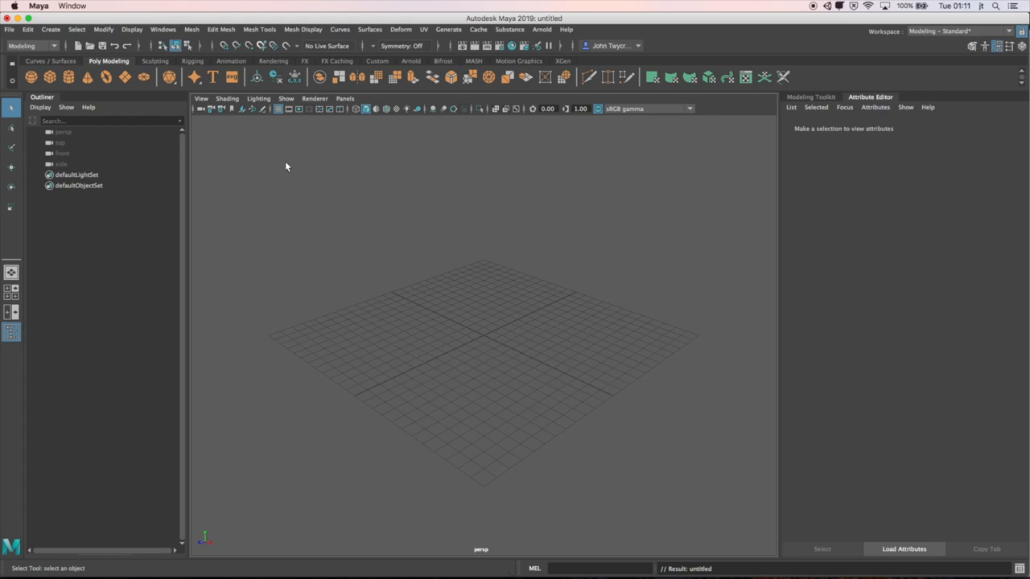
Step: Open the Hypershade editor and create a new Stingray PBS material
{"action": "left_click", "coordinate": [166, 29]}
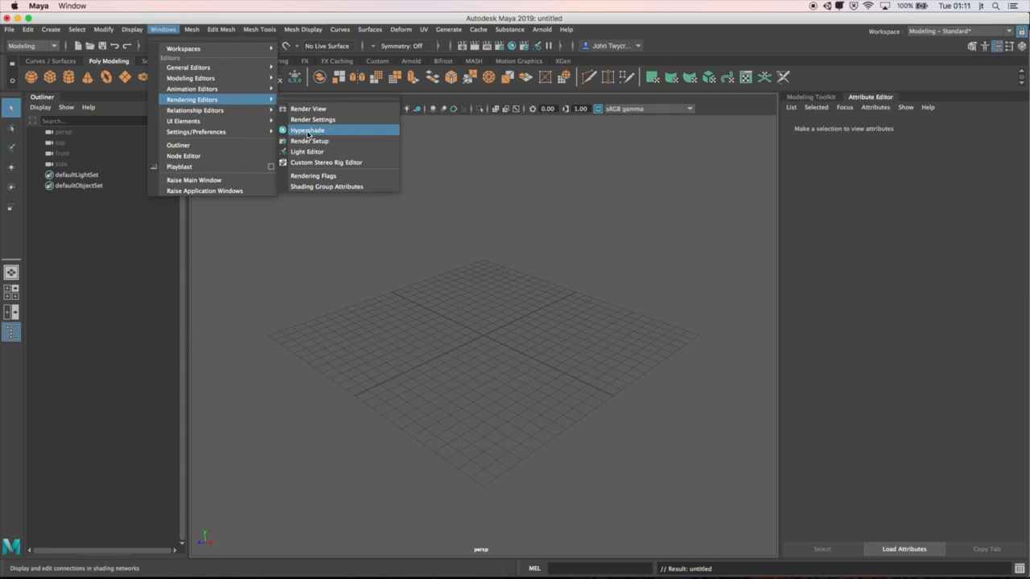
{"action": "left_click", "coordinate": [307, 130]}
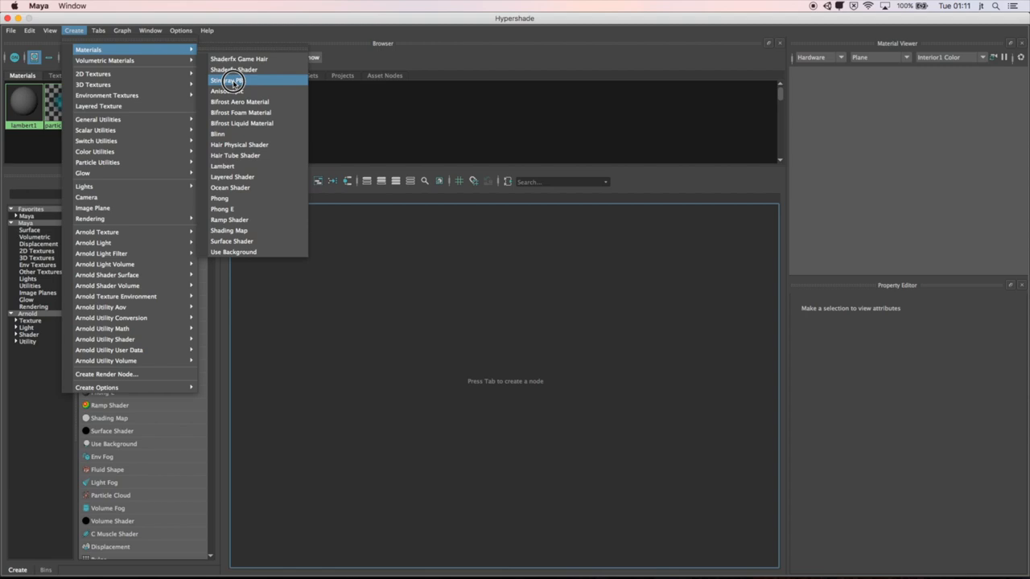
{"action": "left_click", "coordinate": [229, 80]}
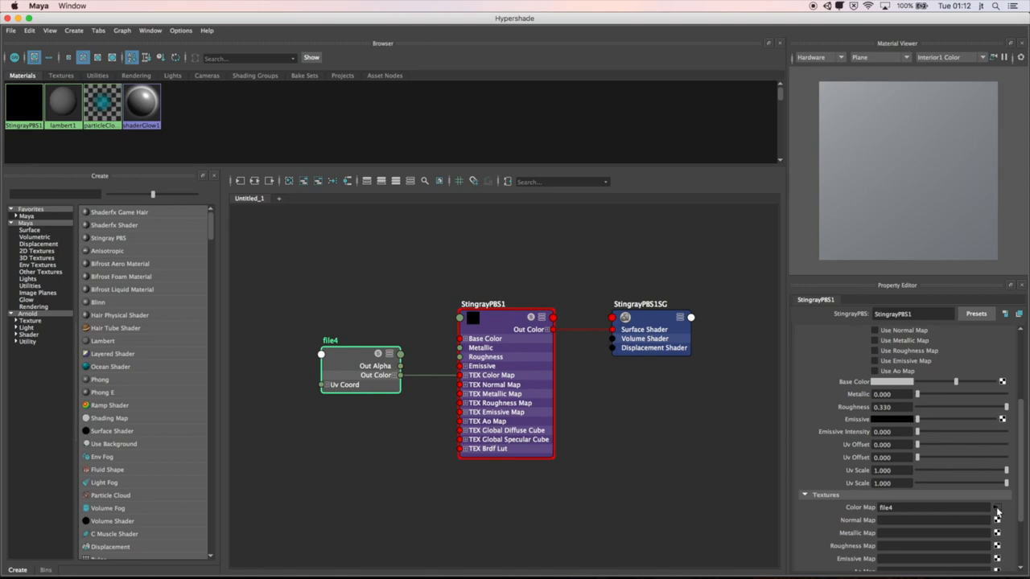
Step: Load floor_tiles_09_diff_1k.png as the Stingray material's color map and enable Use Color Map
{"action": "left_click", "coordinate": [1006, 507]}
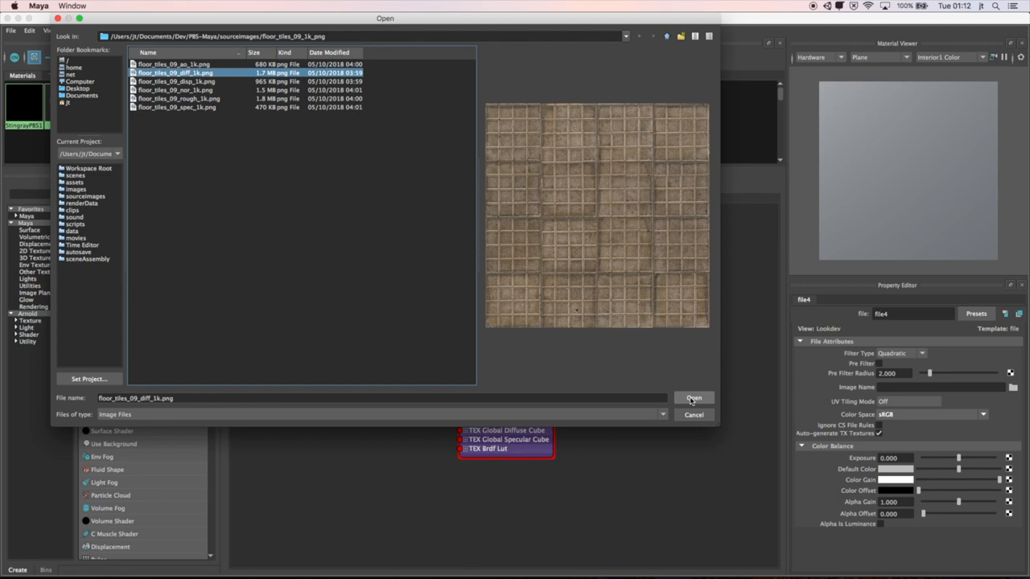
{"action": "left_click", "coordinate": [694, 397]}
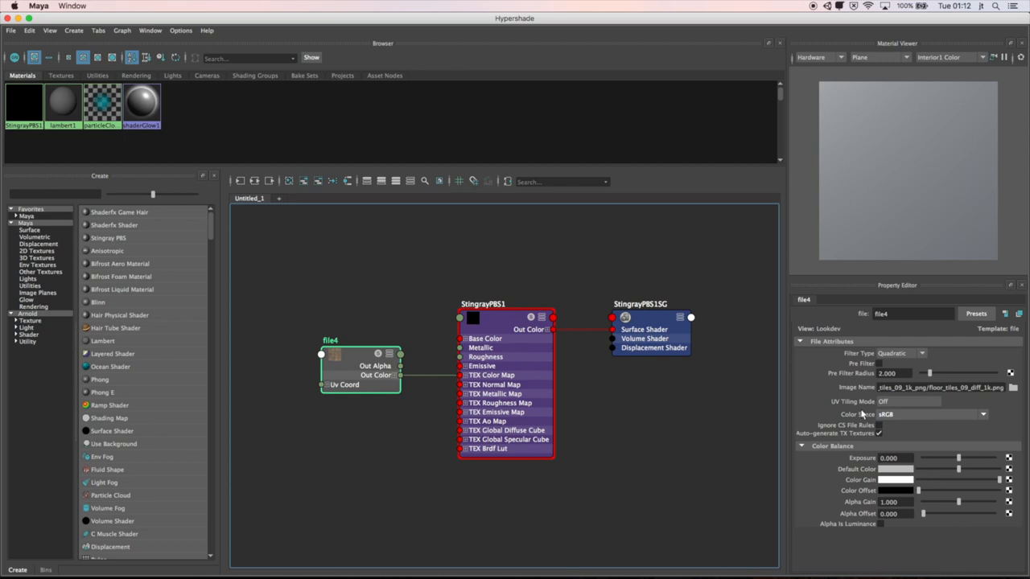
{"action": "left_click", "coordinate": [503, 304]}
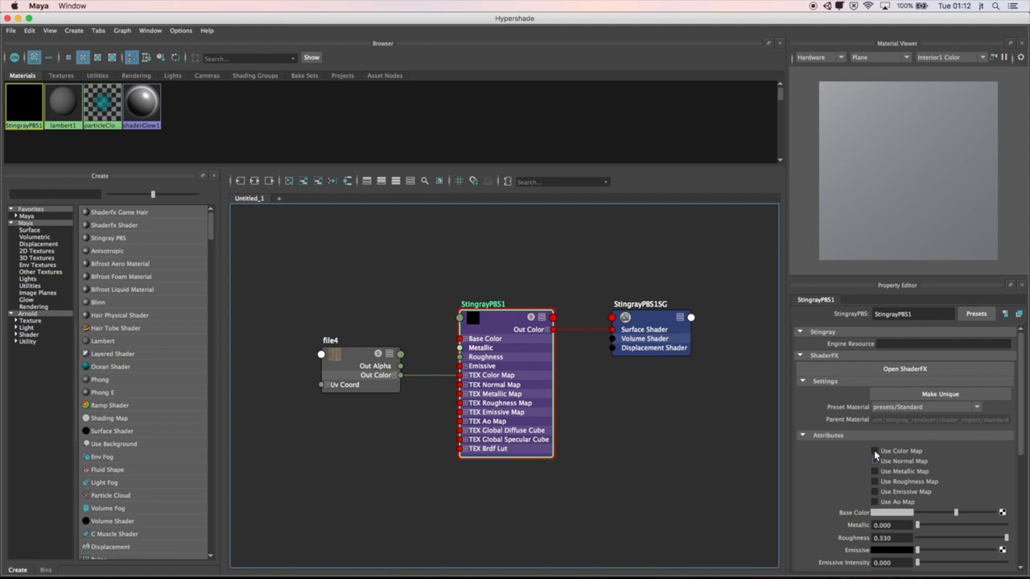
{"action": "left_click", "coordinate": [876, 451]}
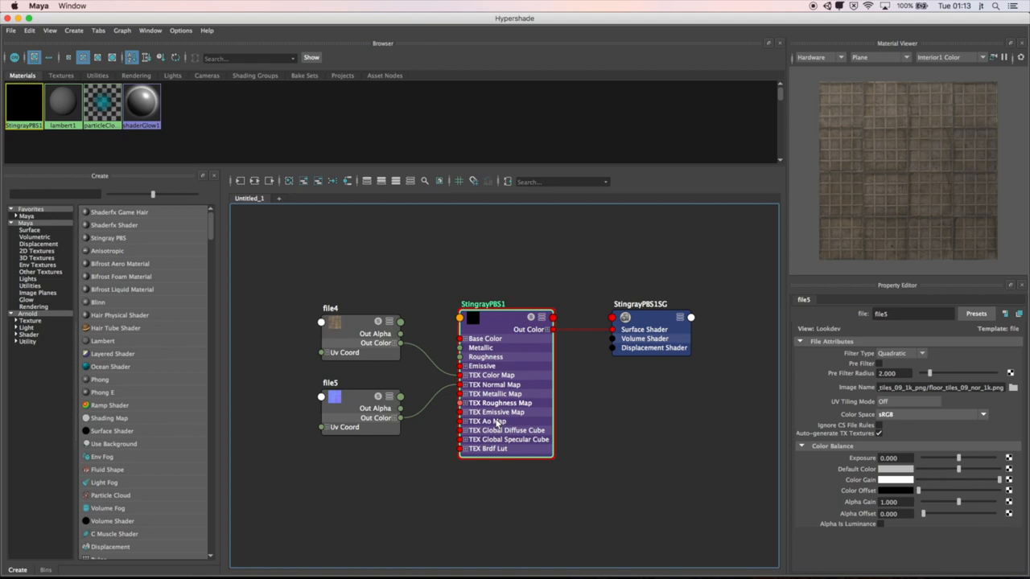
{"action": "left_click", "coordinate": [485, 303]}
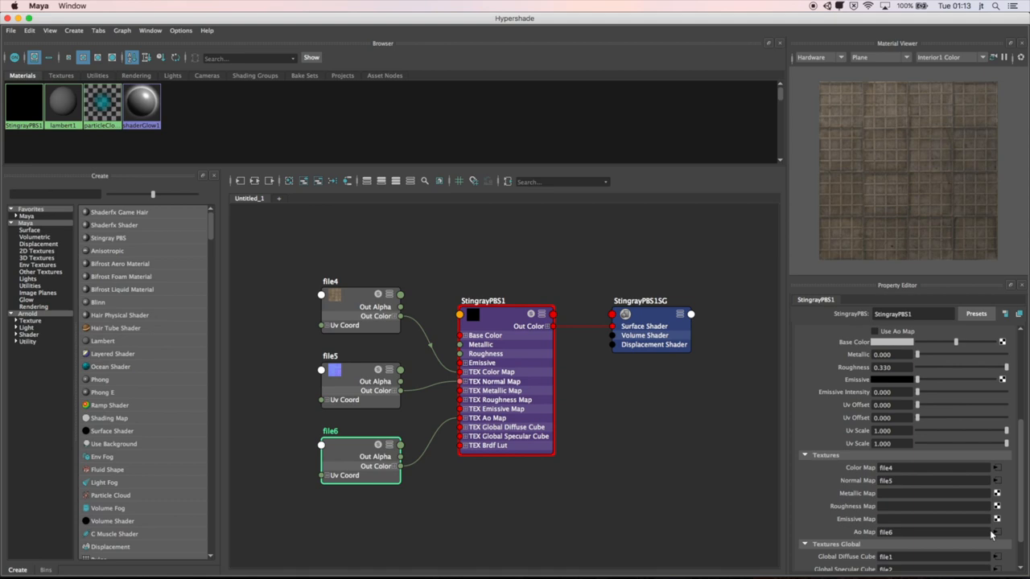
Step: Load floor_tiles_09_ao_1k.png into the material's AO map file node
{"action": "left_click", "coordinate": [992, 533]}
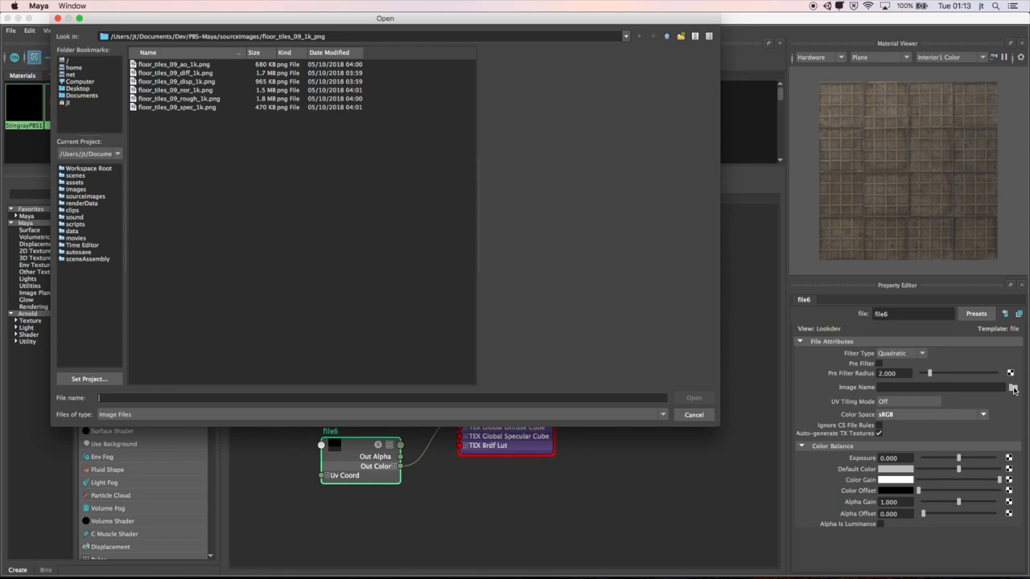
{"action": "left_click", "coordinate": [169, 63]}
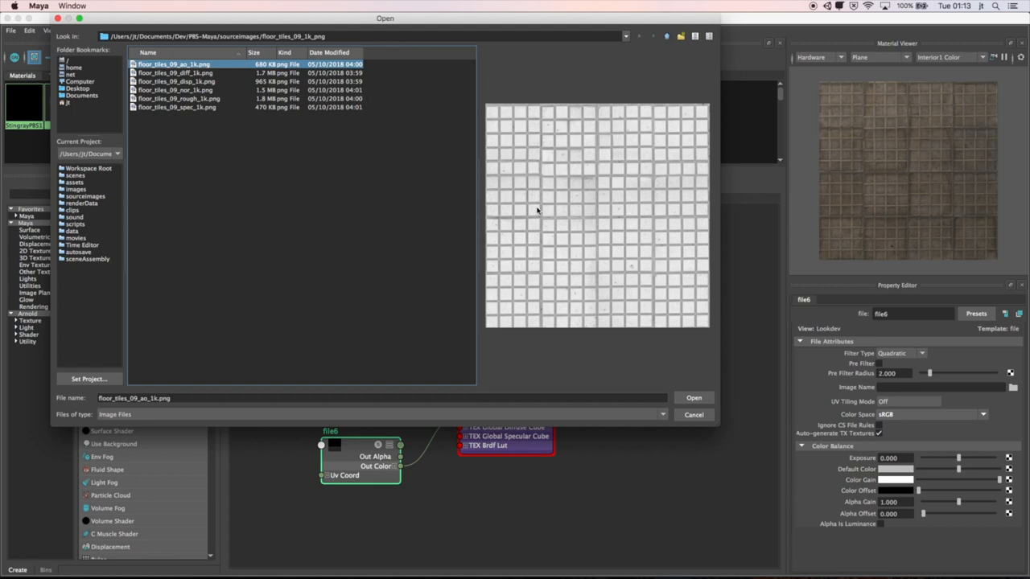
{"action": "left_click", "coordinate": [694, 397]}
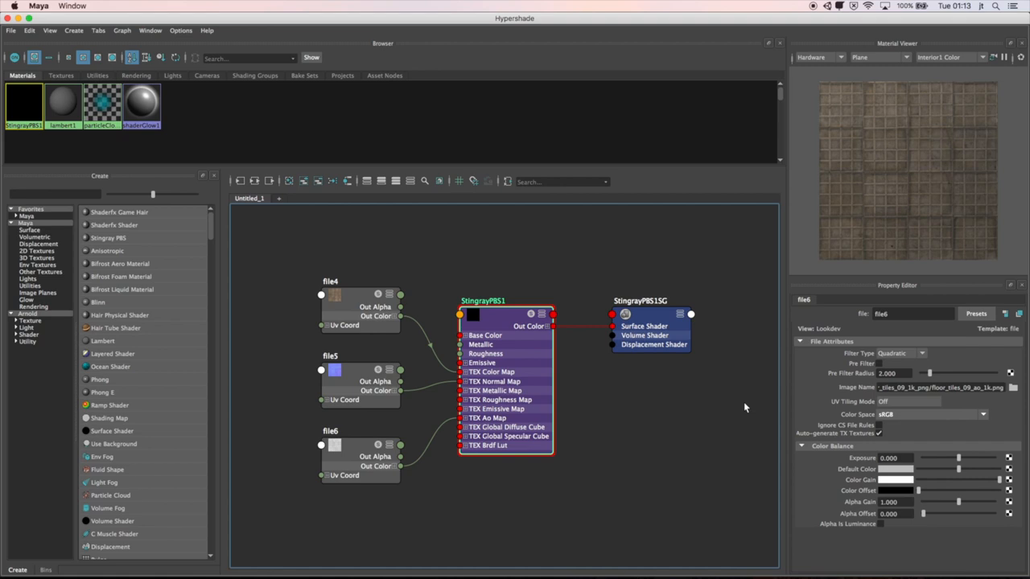
Step: Enable the material's normal map and preview it on a shader ball
{"action": "left_click", "coordinate": [484, 300]}
{"action": "type", "text": "Floor_Tile"}
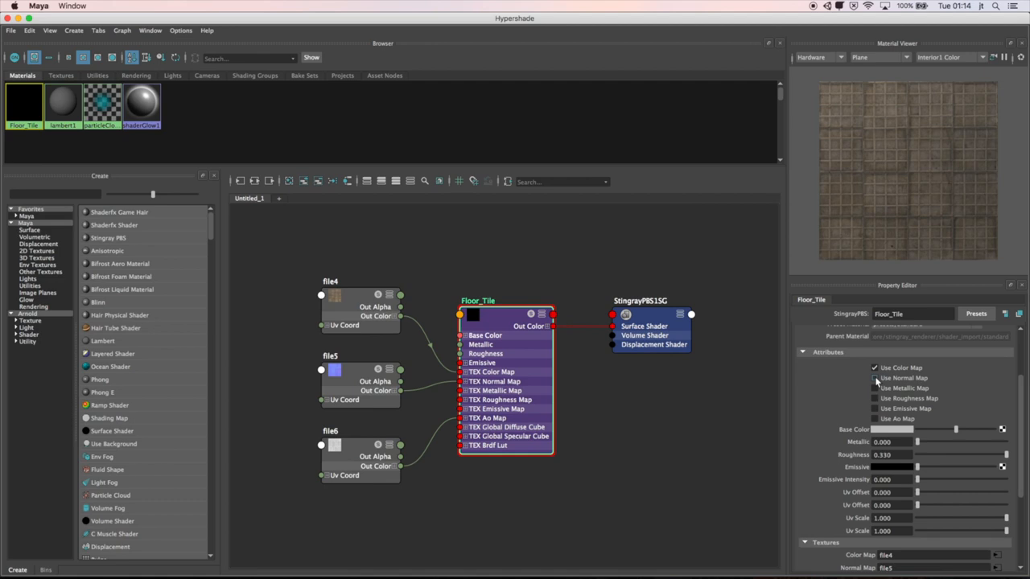
{"action": "left_click", "coordinate": [875, 378]}
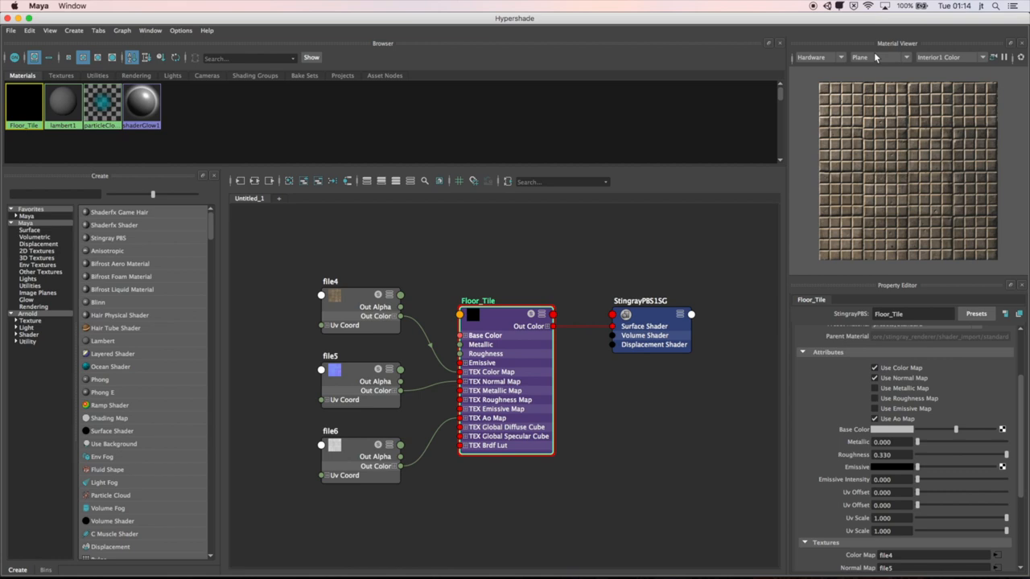
{"action": "left_click", "coordinate": [871, 57]}
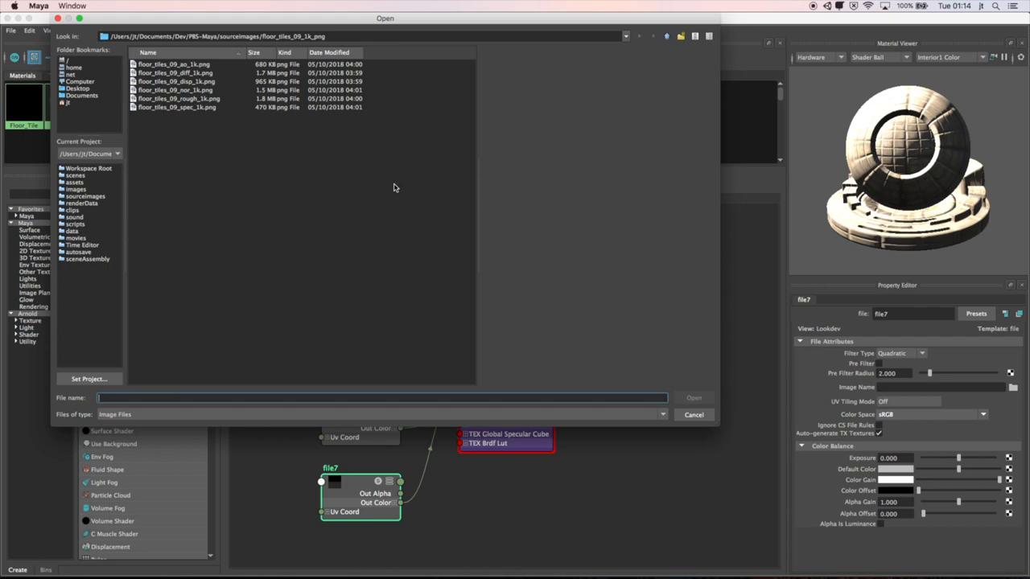
{"action": "left_click", "coordinate": [694, 397]}
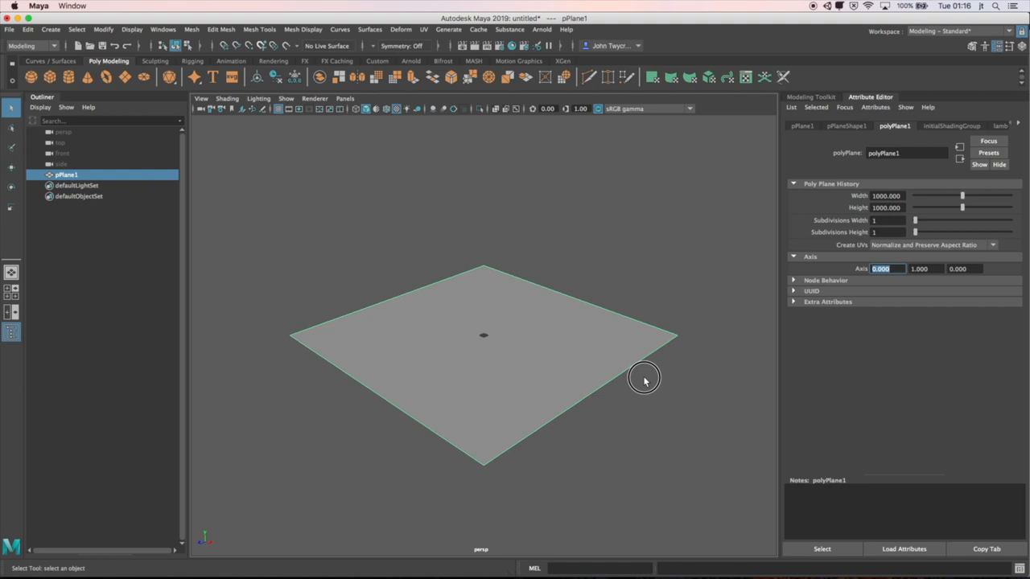
Step: Assign the Floor_Tile material to the plane and orbit to check the tile texture
{"action": "left_click_drag", "start_coordinate": [644, 378], "coordinate": [559, 362]}
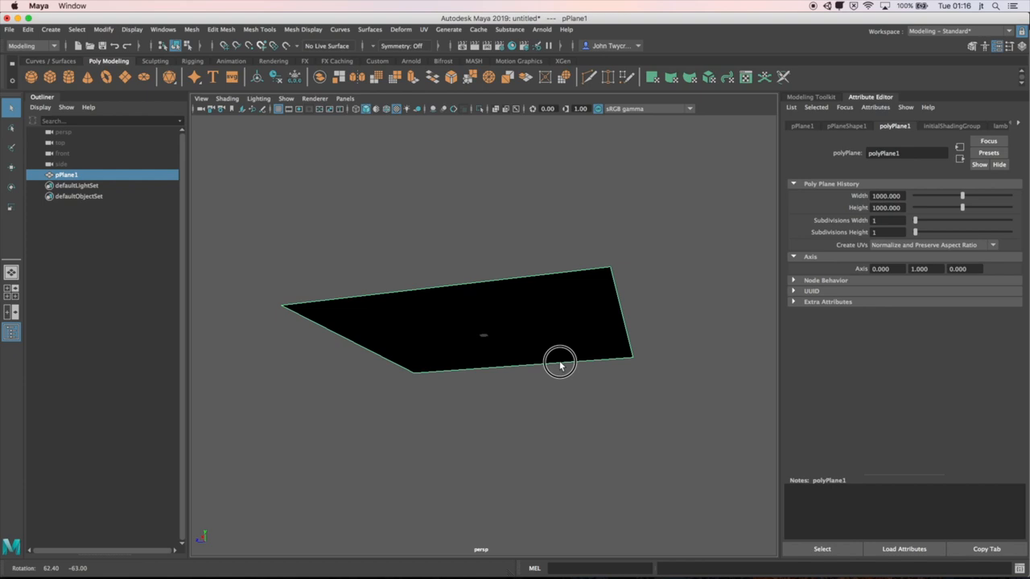
{"action": "right_click", "coordinate": [561, 364]}
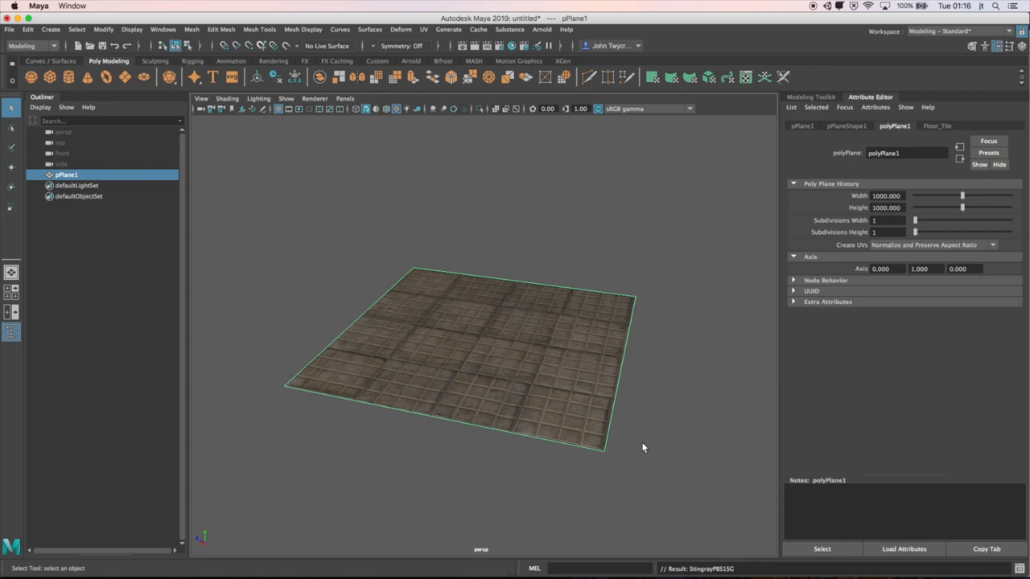
{"action": "left_click_drag", "start_coordinate": [643, 448], "coordinate": [549, 495]}
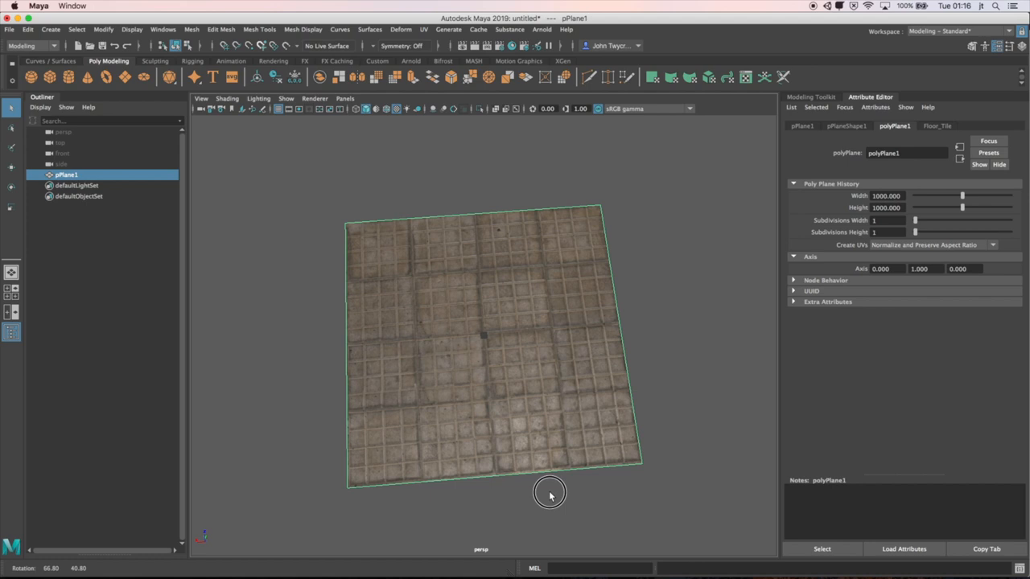
{"action": "left_click", "coordinate": [8, 30]}
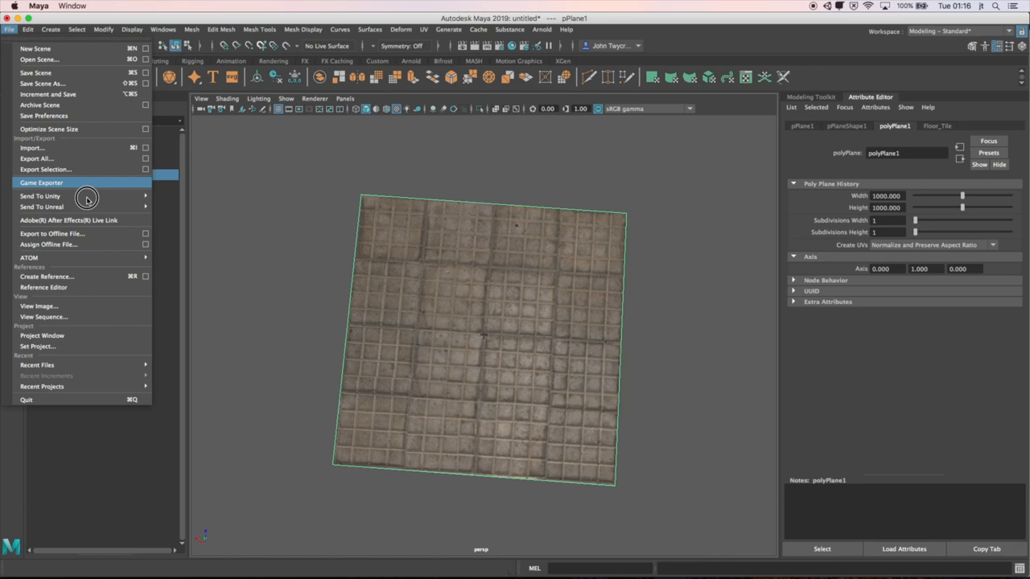
Step: Export the selected plane as PBS-FloorTile.fbx
{"action": "left_click", "coordinate": [46, 169]}
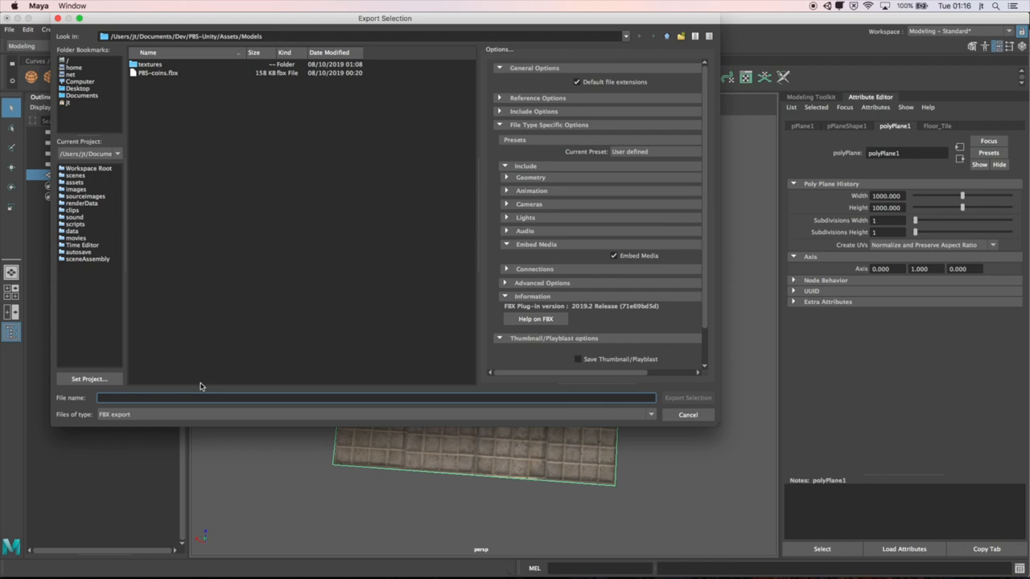
{"action": "type", "text": "PBS-Floo"}
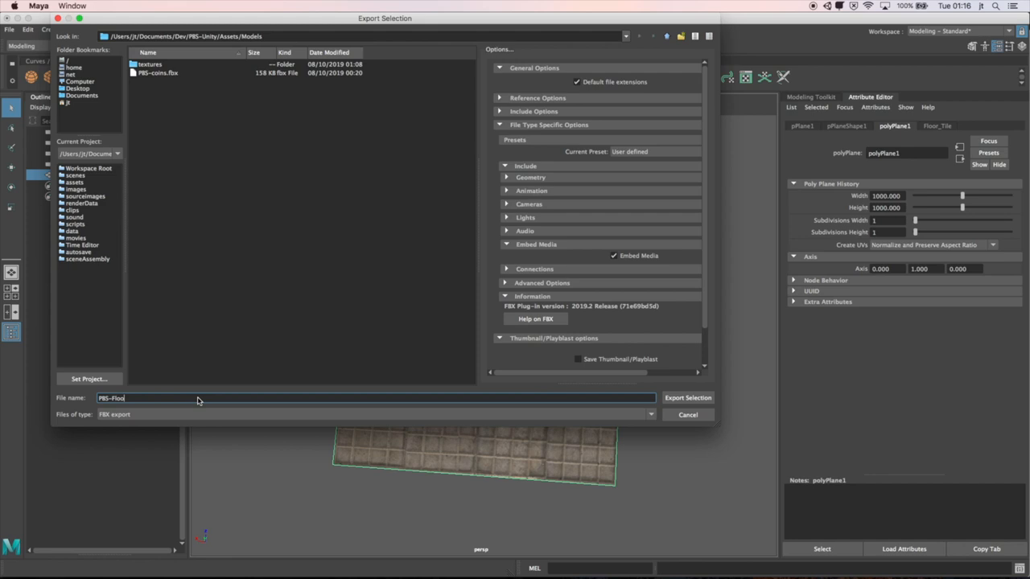
{"action": "left_click", "coordinate": [687, 398]}
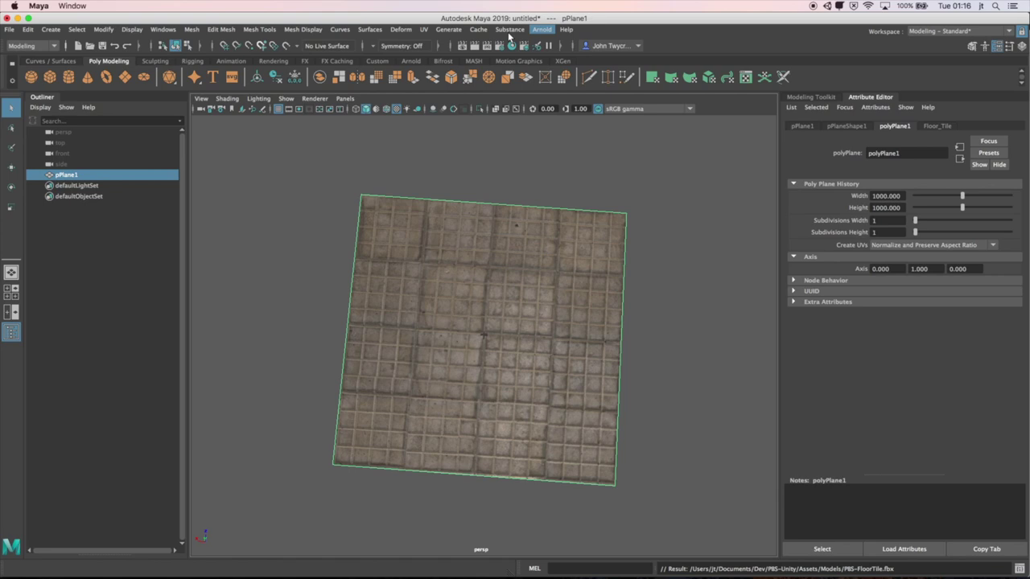
Step: Save the Maya scene under a new name in the project's scenes folder
{"action": "left_click", "coordinate": [12, 26]}
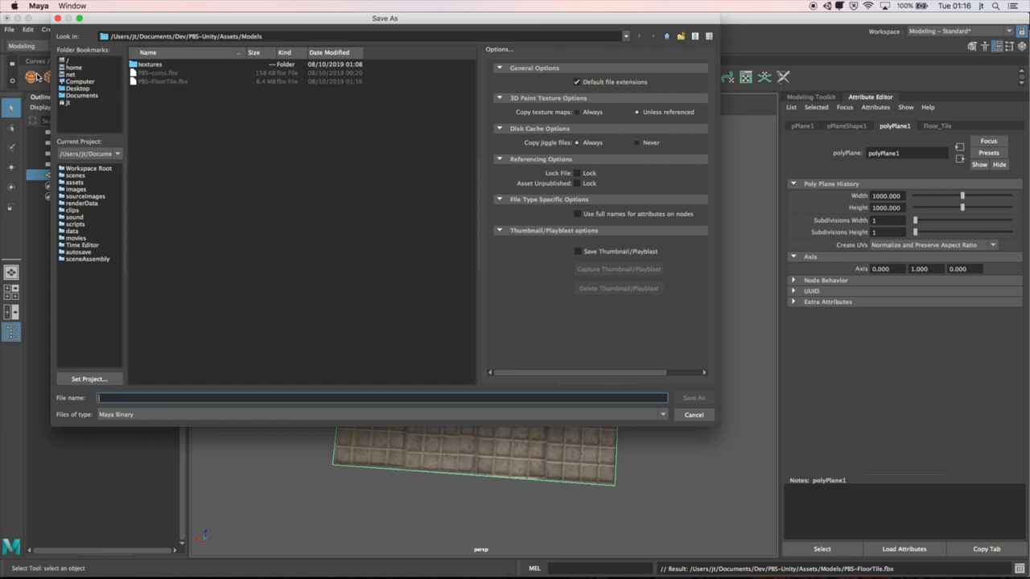
{"action": "left_click", "coordinate": [75, 175]}
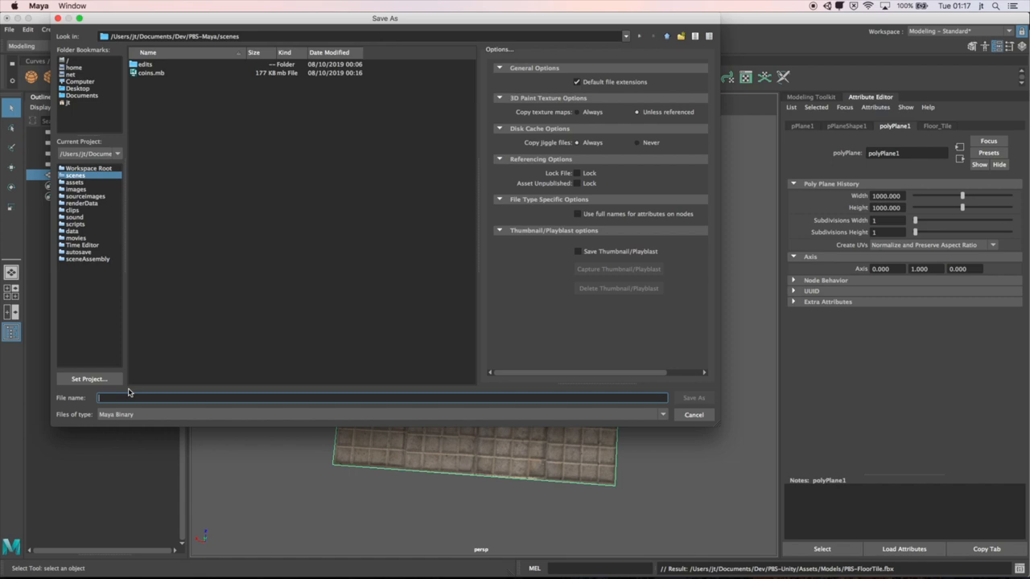
{"action": "left_click", "coordinate": [694, 397]}
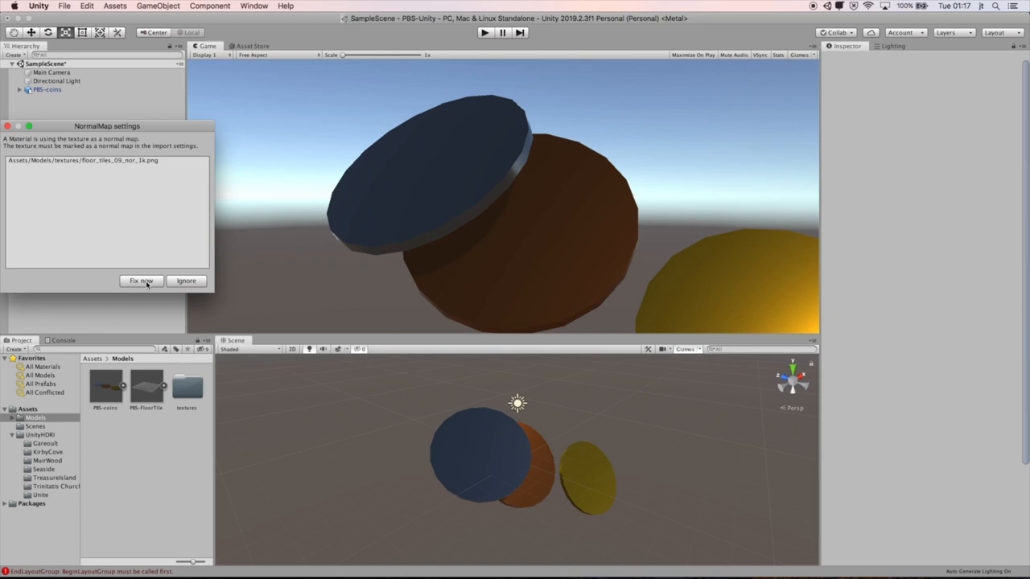
Step: Fix the floor normal texture as a normal map, then extract PBS-FloorTile's textures and materials
{"action": "left_click", "coordinate": [142, 281]}
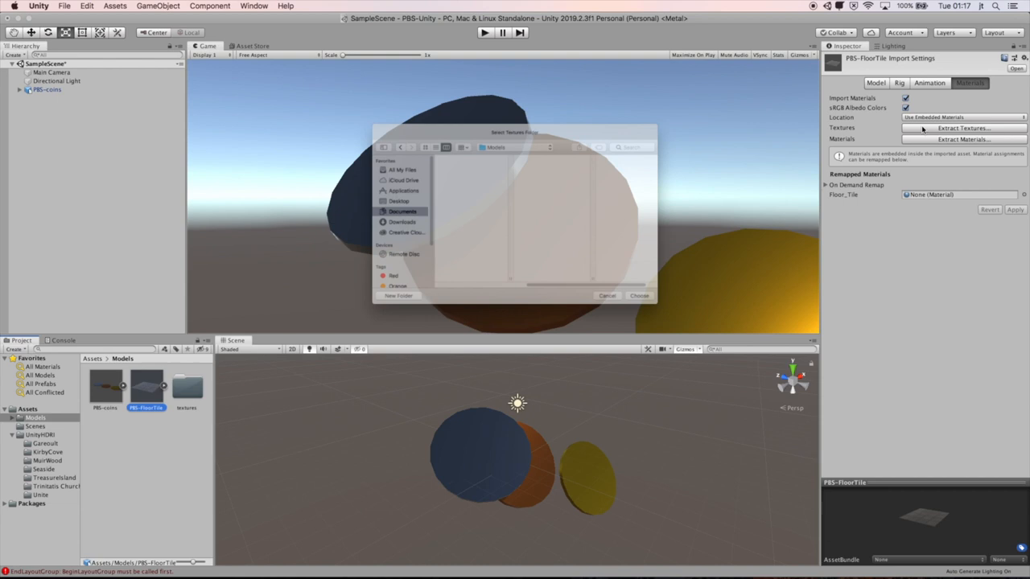
{"action": "left_click", "coordinate": [639, 295]}
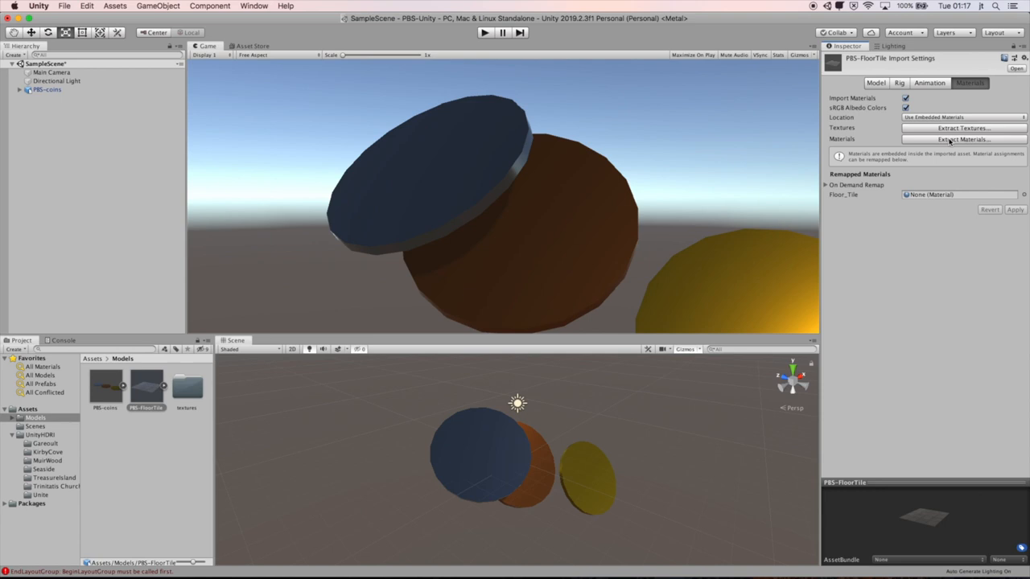
{"action": "left_click", "coordinate": [952, 138]}
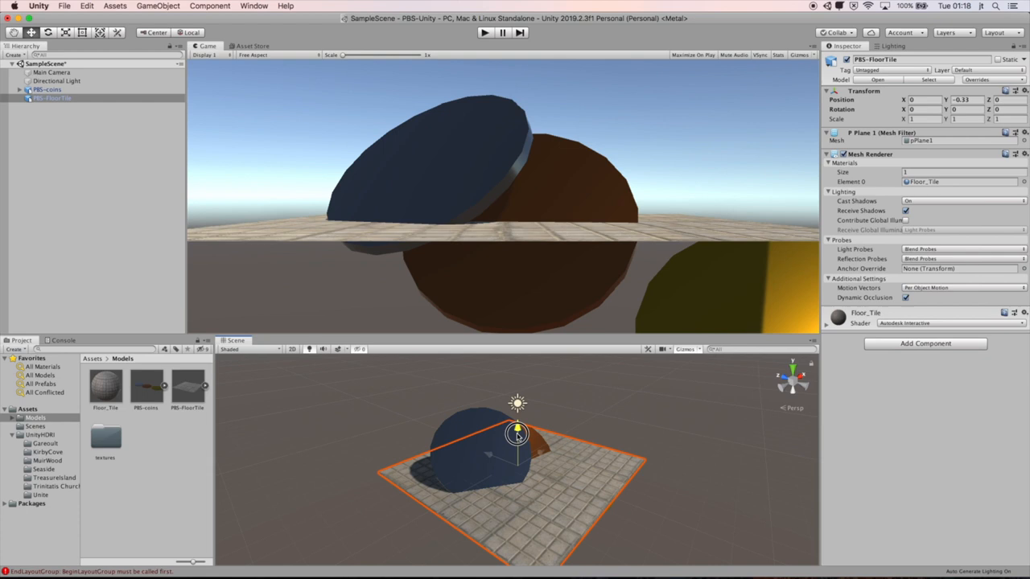
Step: Lower the PBS-FloorTile plane beneath the coins and select the PBS-coins group
{"action": "left_click_drag", "start_coordinate": [517, 434], "coordinate": [517, 478]}
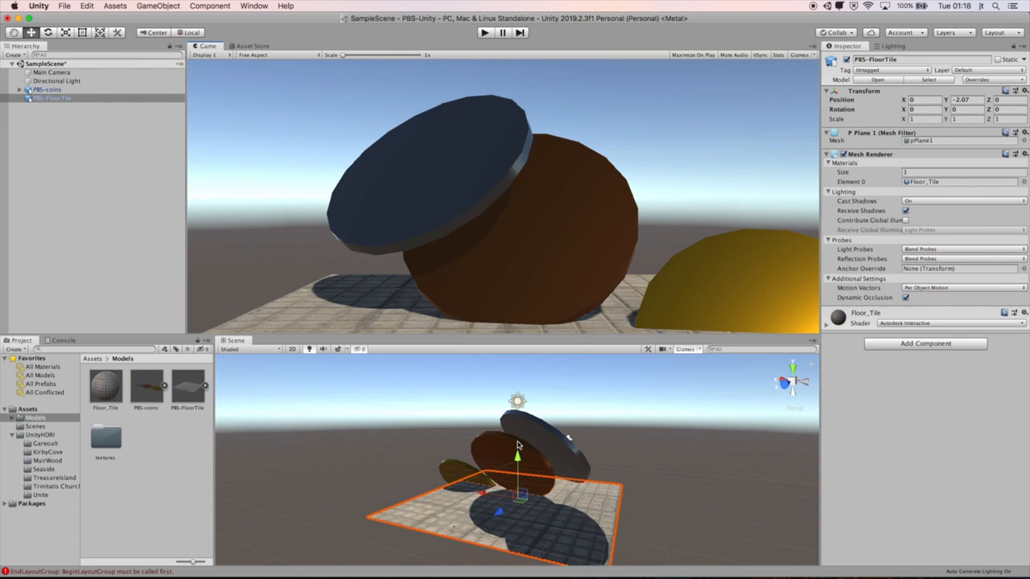
{"action": "left_click", "coordinate": [47, 89]}
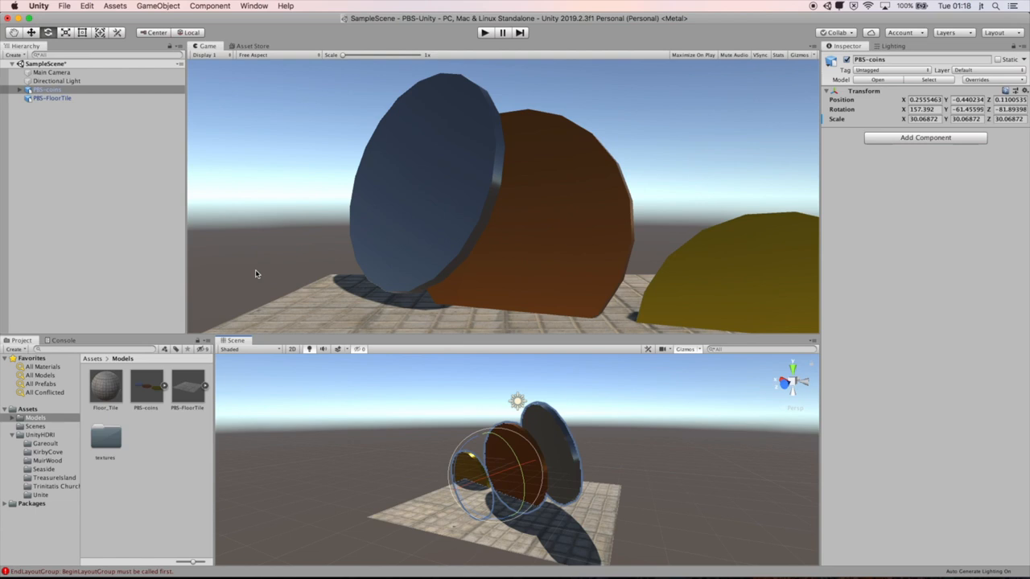
{"action": "mouse_move", "coordinate": [507, 411]}
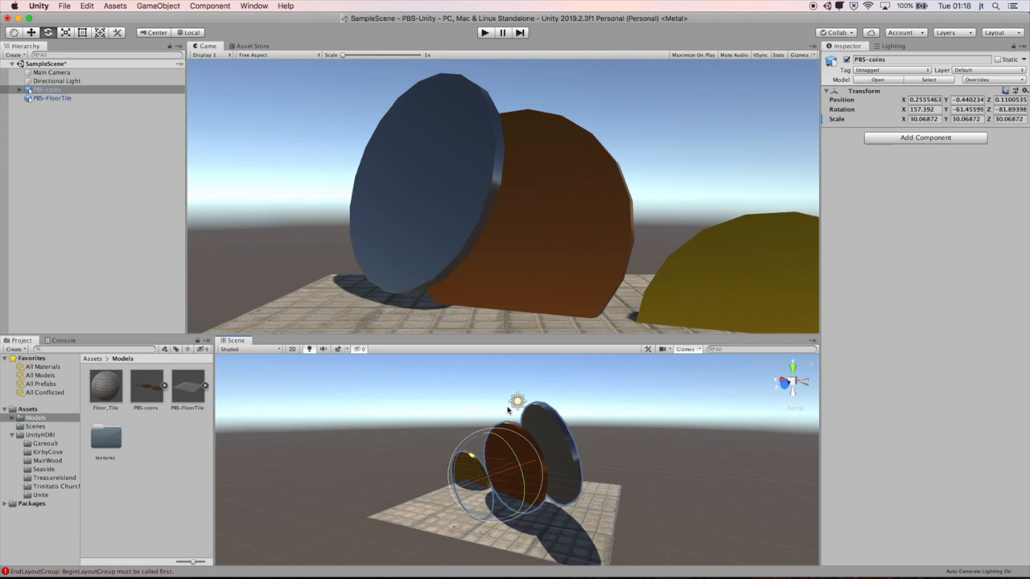
{"action": "mouse_move", "coordinate": [714, 271]}
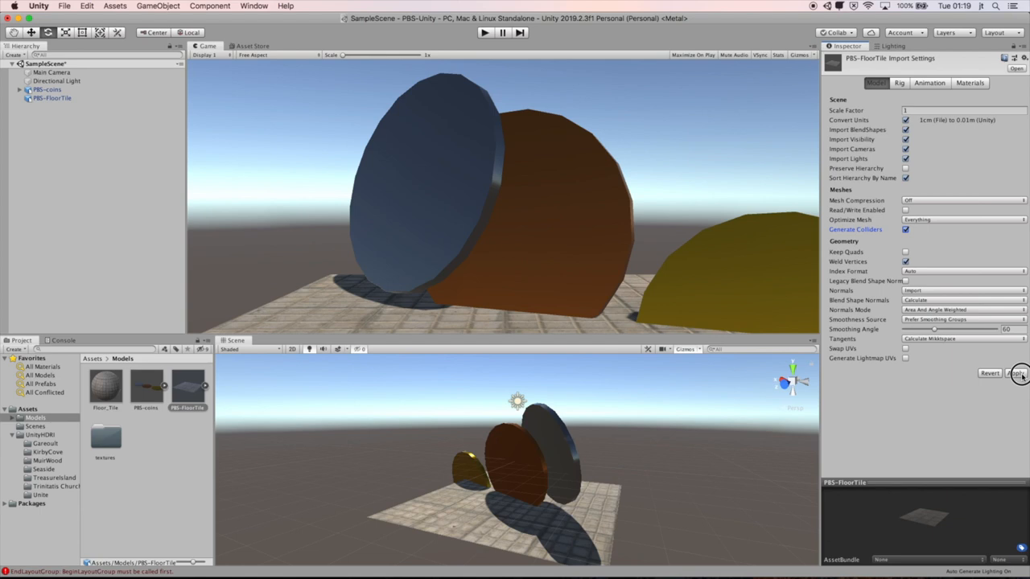
Step: Apply Generate Colliders in PBS-FloorTile's model import settings
{"action": "left_click", "coordinate": [1010, 376]}
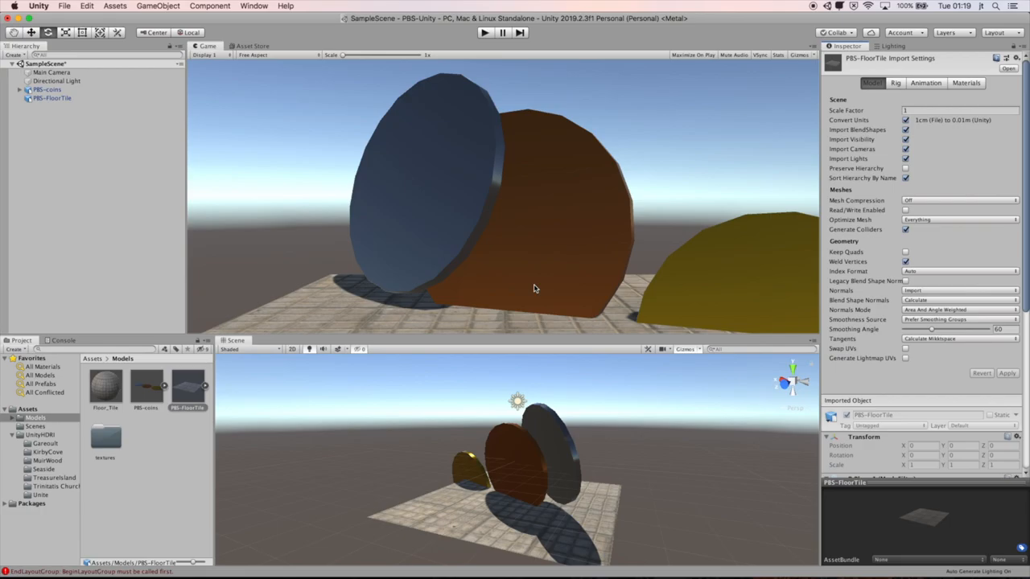